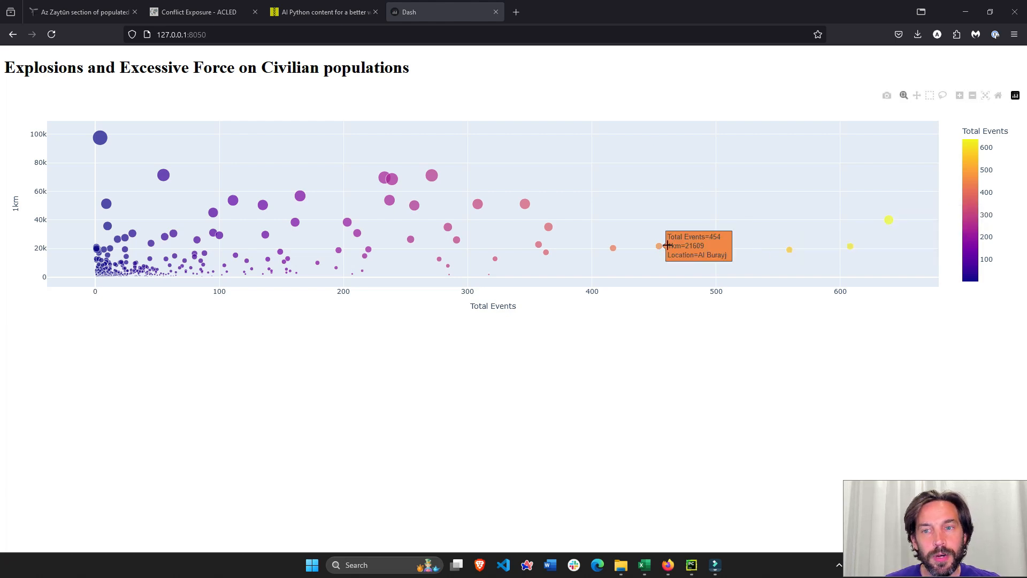
pyautogui.moveTo(687, 251)
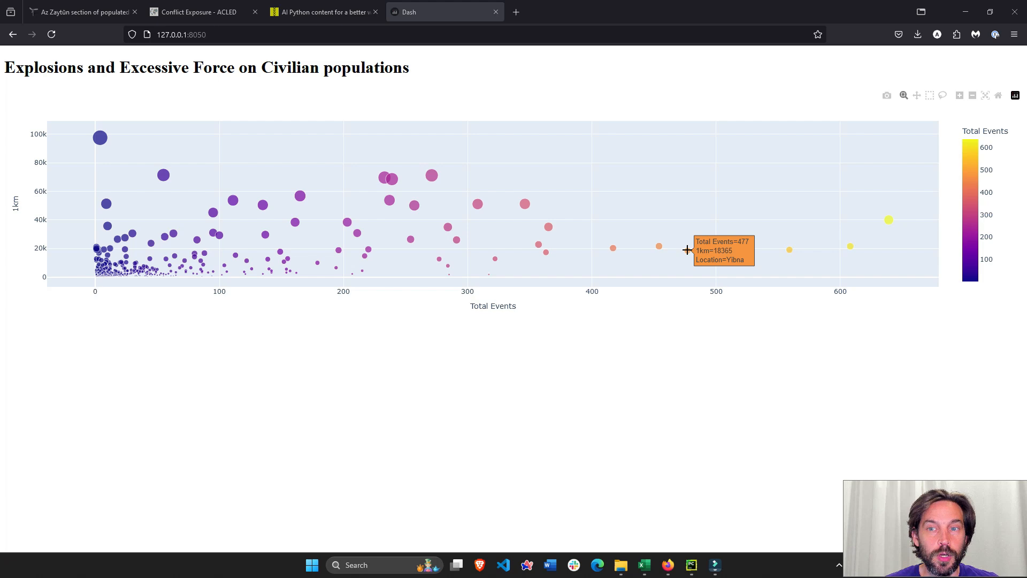
pyautogui.moveTo(886, 224)
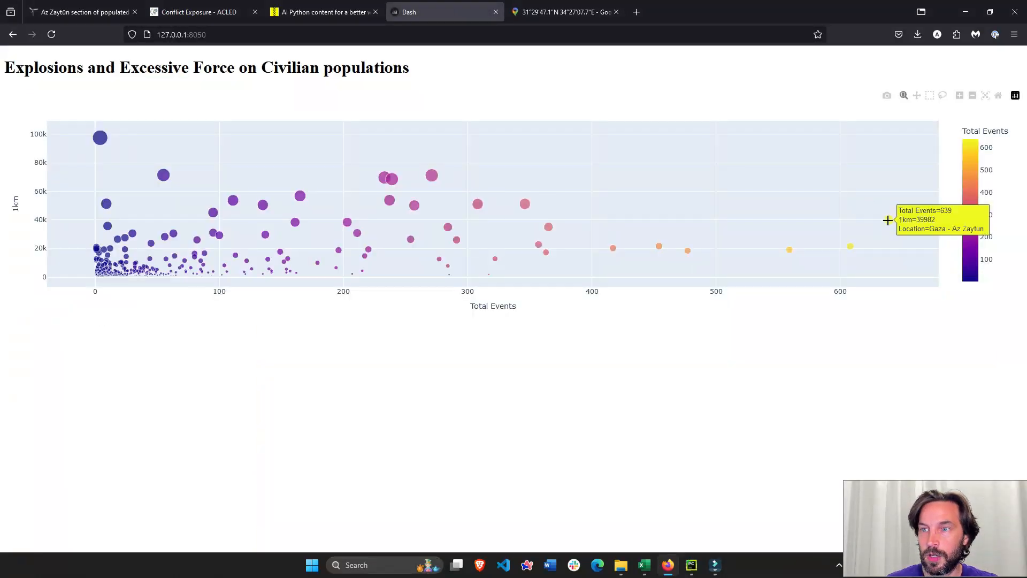
pyautogui.moveTo(690, 250)
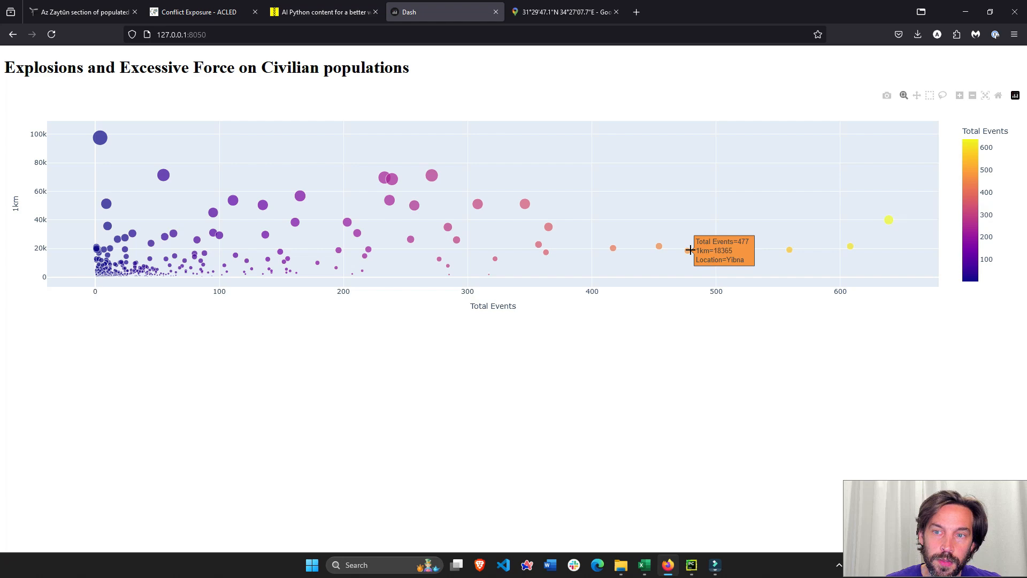
# Step: Show the Google Maps page opened for the Yibna bubble with 477 total events
pyautogui.click(685, 12)
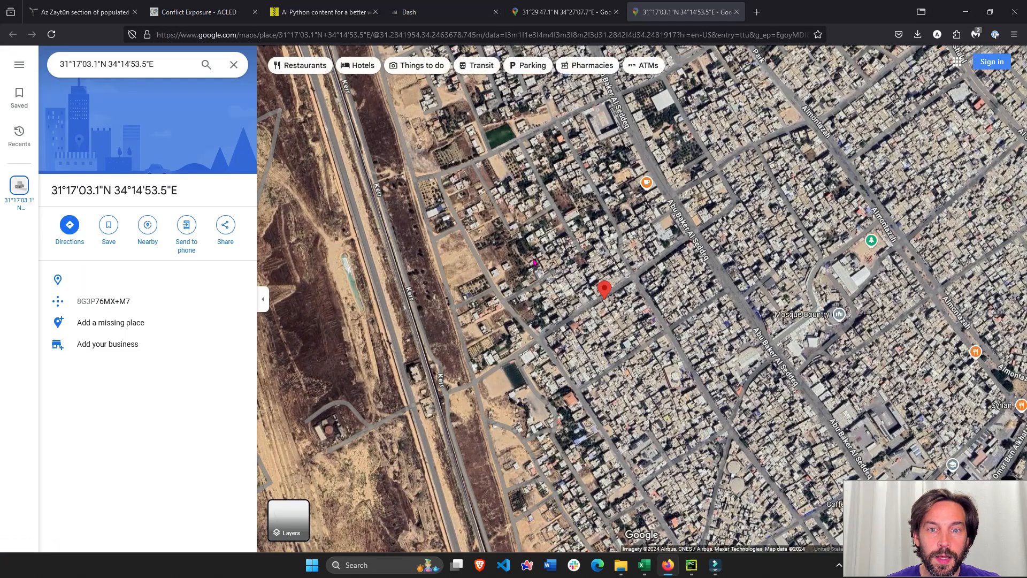
# Step: Switch tabs after viewing the satellite map around the red location pin
pyautogui.click(407, 12)
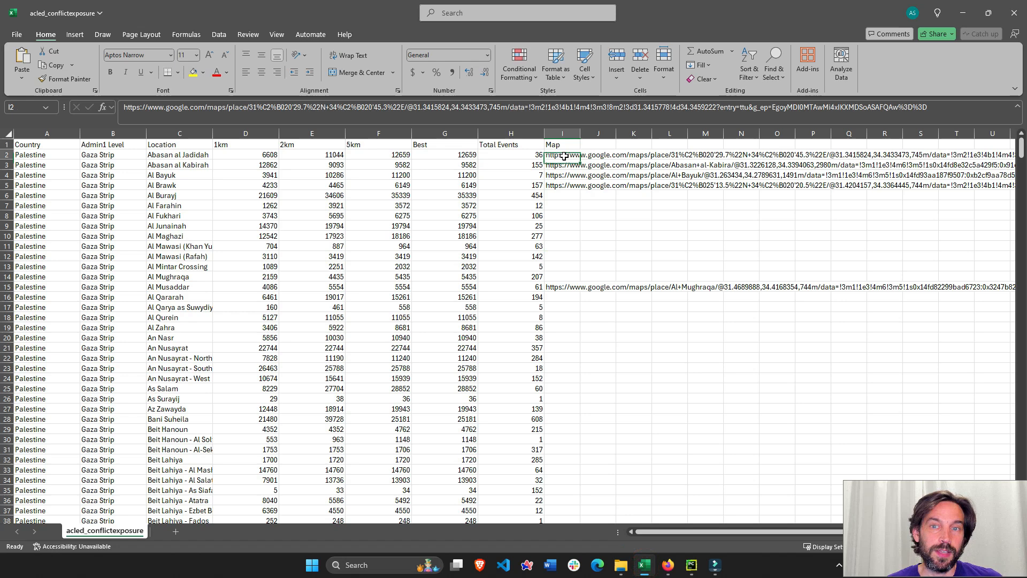
# Step: Check the Map links for Al Bayuk and Al Brawk, open a location map in Firefox, then return to Dash
pyautogui.click(561, 175)
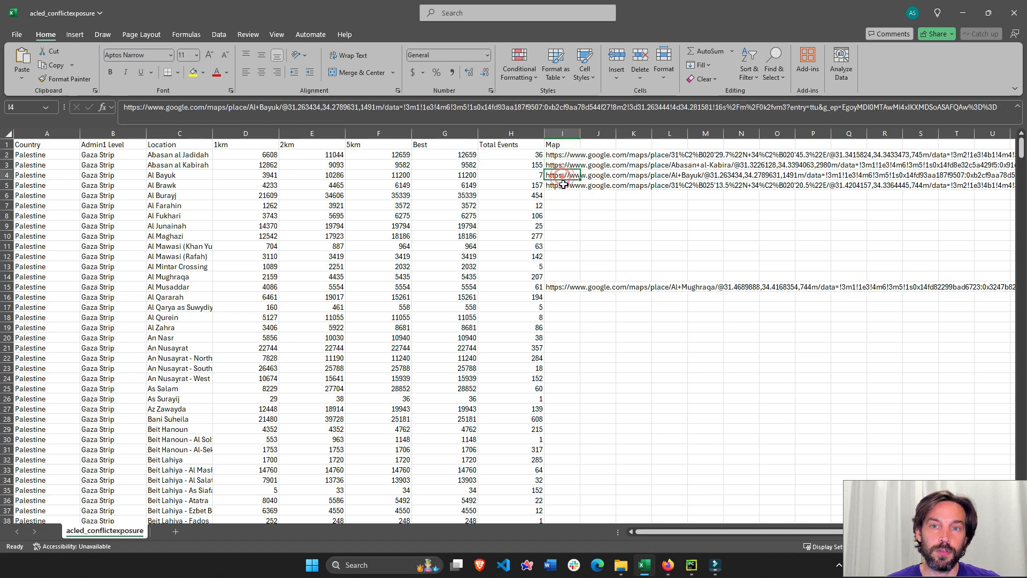
pyautogui.click(562, 185)
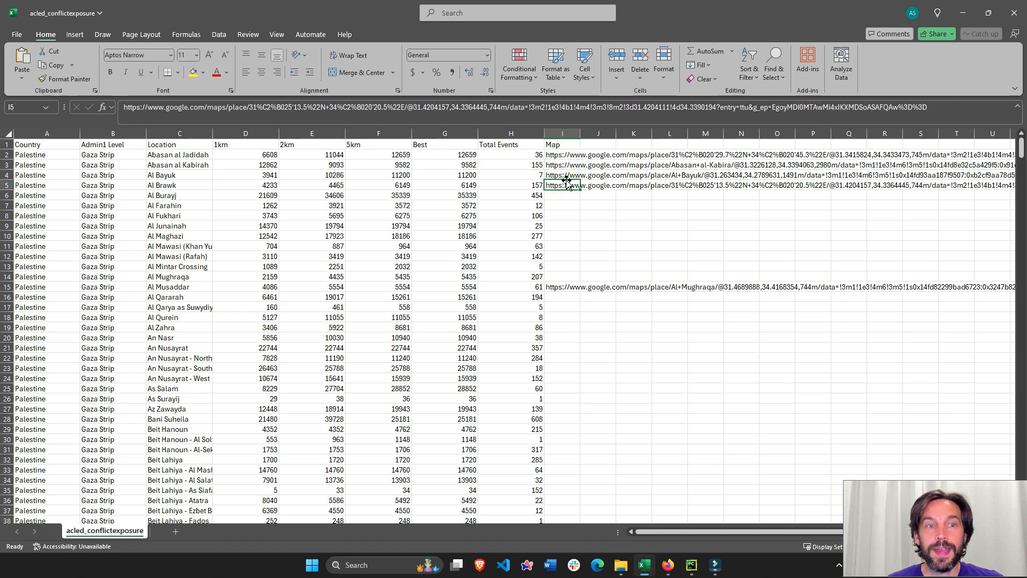
pyautogui.click(560, 215)
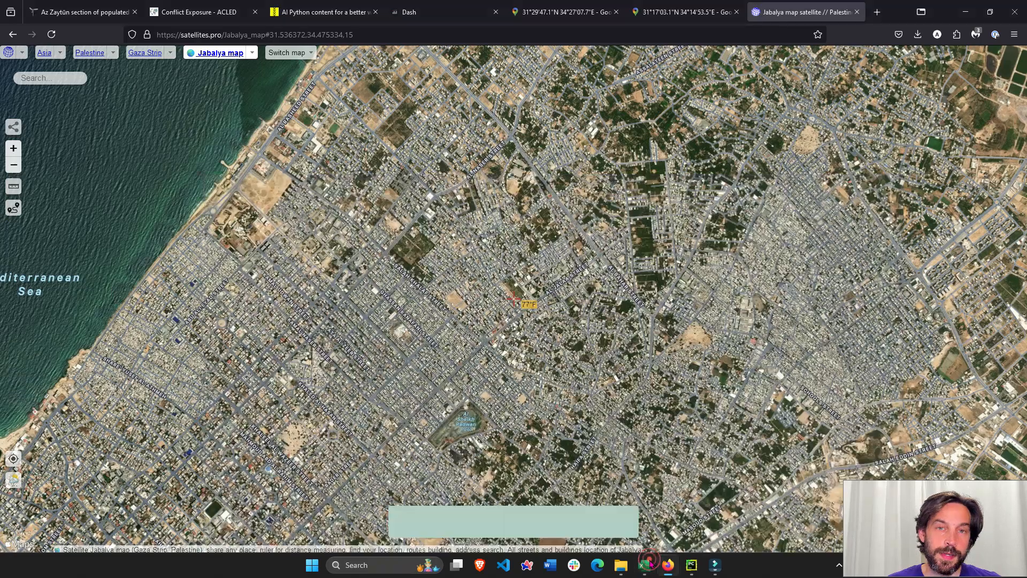
pyautogui.click(407, 11)
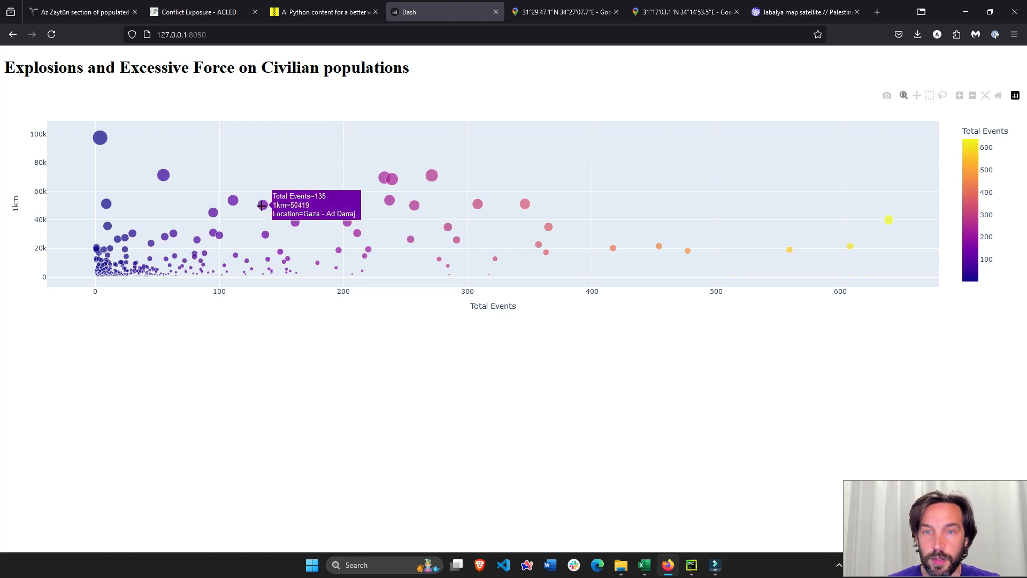
pyautogui.moveTo(785, 235)
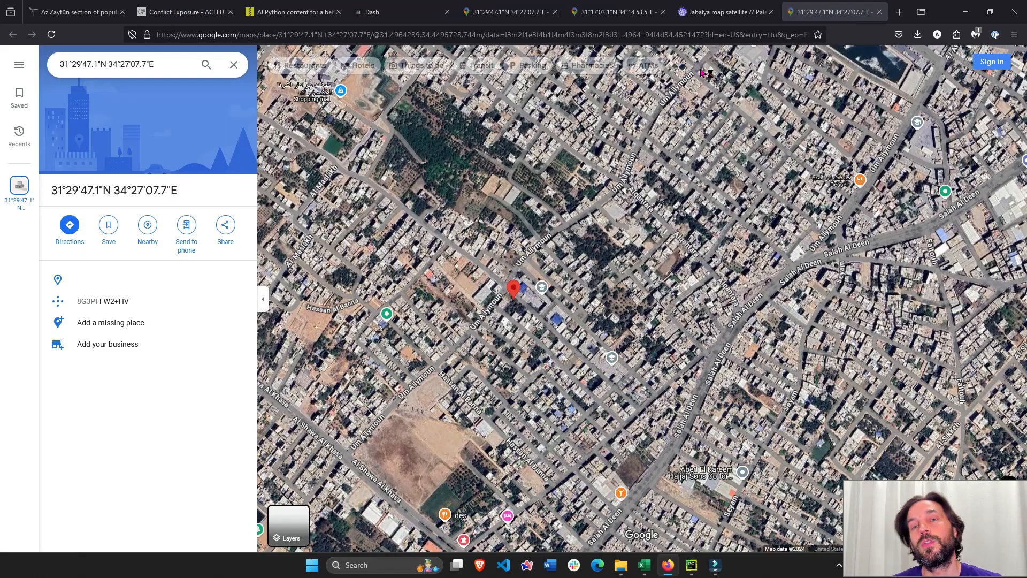
# Step: Switch to the Google Maps tab opened from the Gaza - Ad Darraj bubble
pyautogui.click(401, 11)
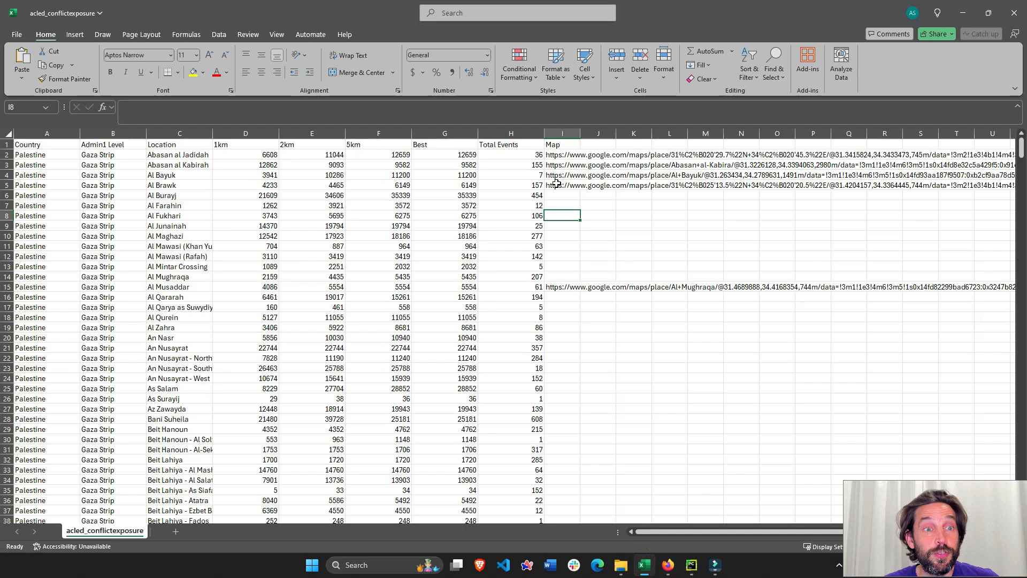
pyautogui.moveTo(492, 161)
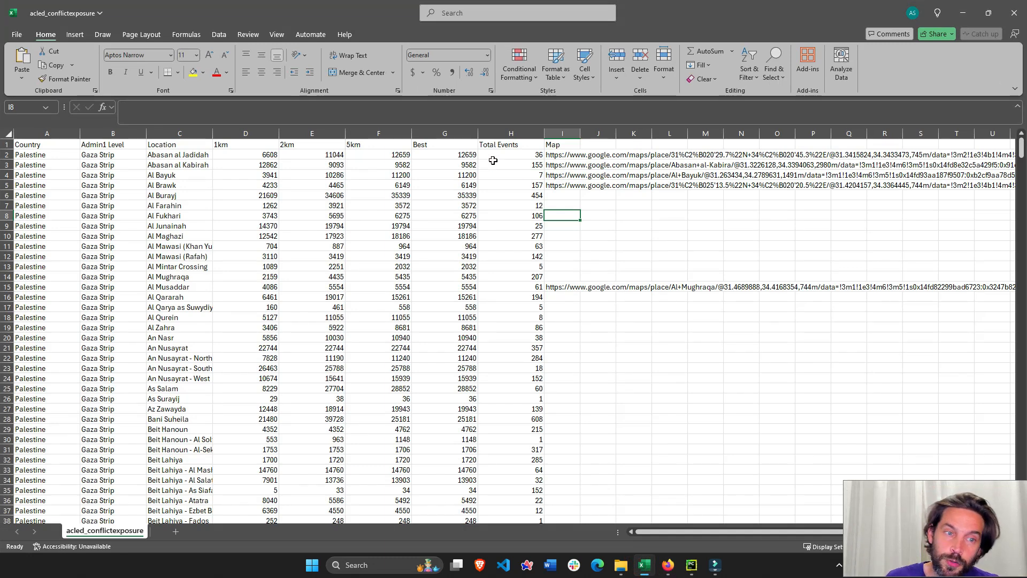
pyautogui.moveTo(489, 174)
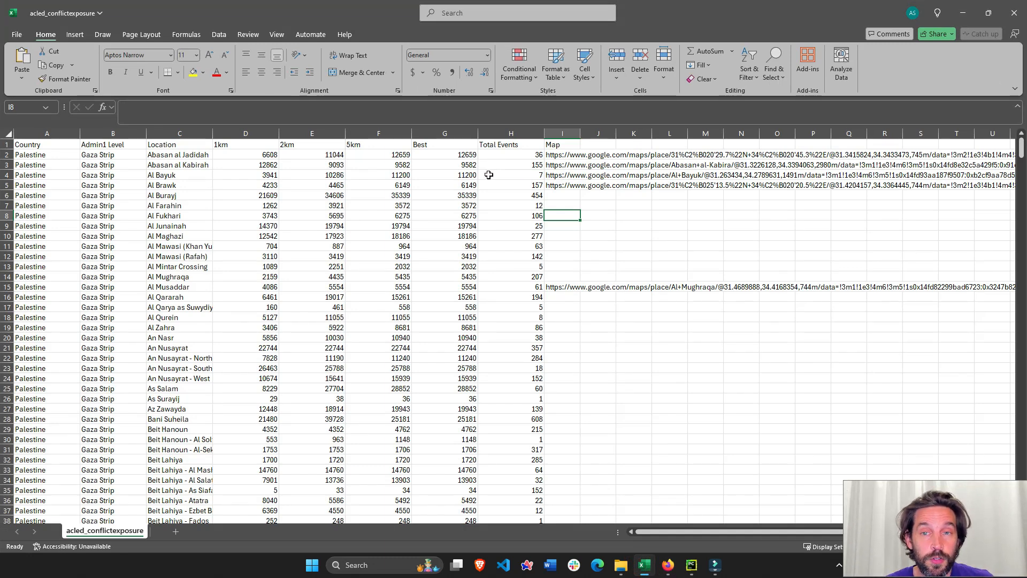
# Step: Examine Location column entries such as Al Maghazi and Al Zahra in the conflict-exposure sheet
pyautogui.click(562, 134)
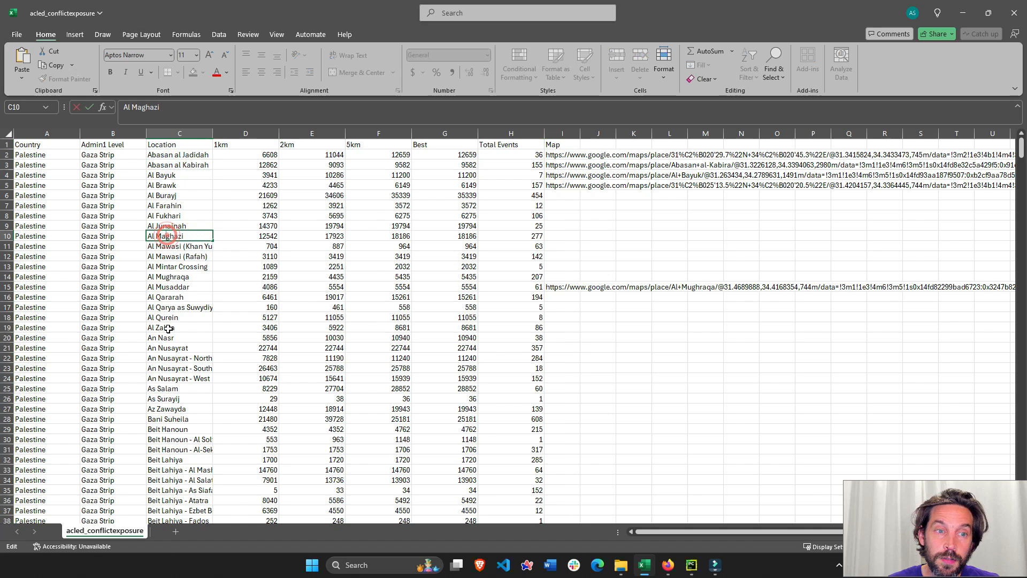
pyautogui.click(178, 328)
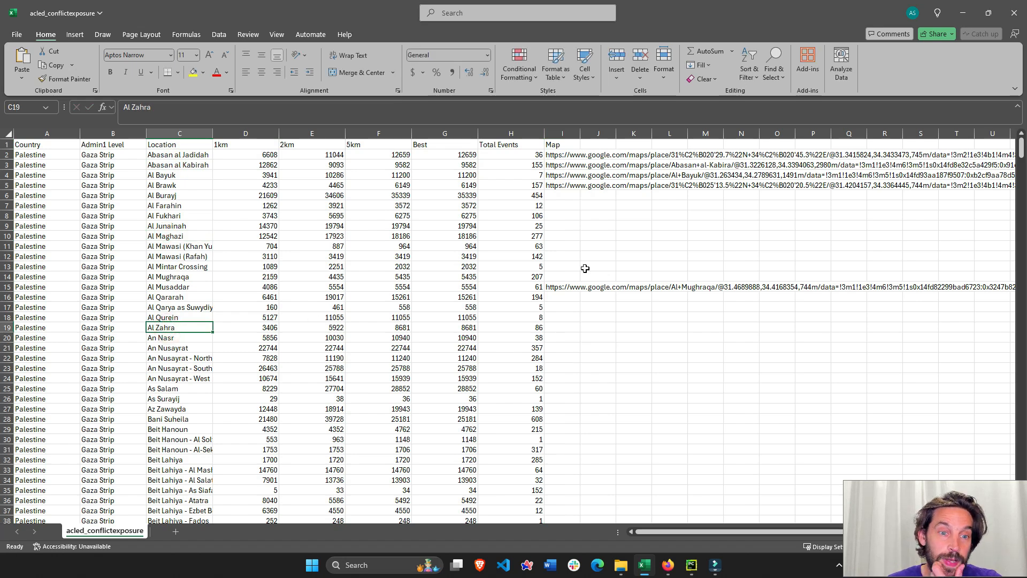
pyautogui.moveTo(186, 216)
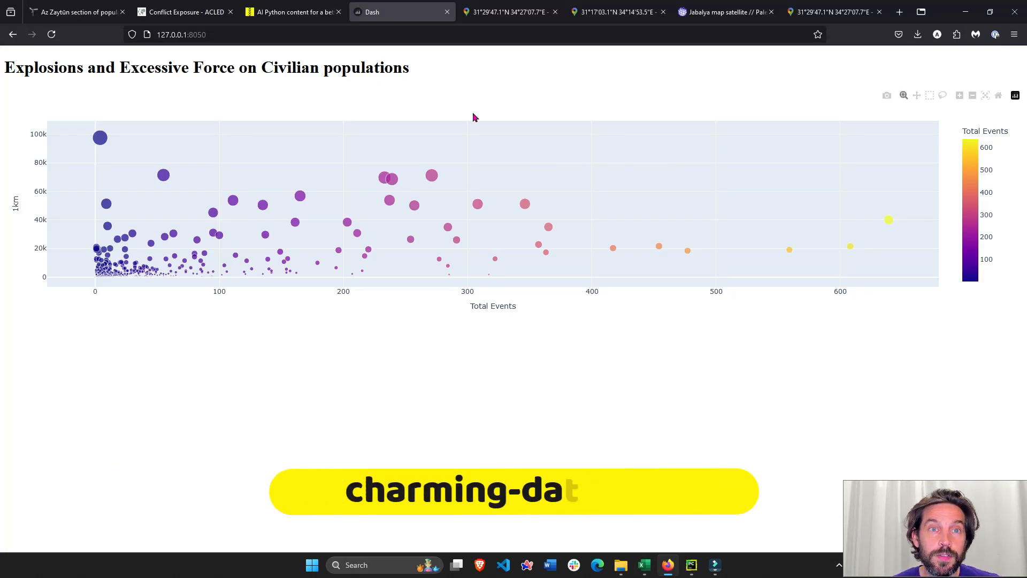
# Step: Browse the Charming Data announcements and upcoming events, then return to the Dash chart
pyautogui.click(291, 12)
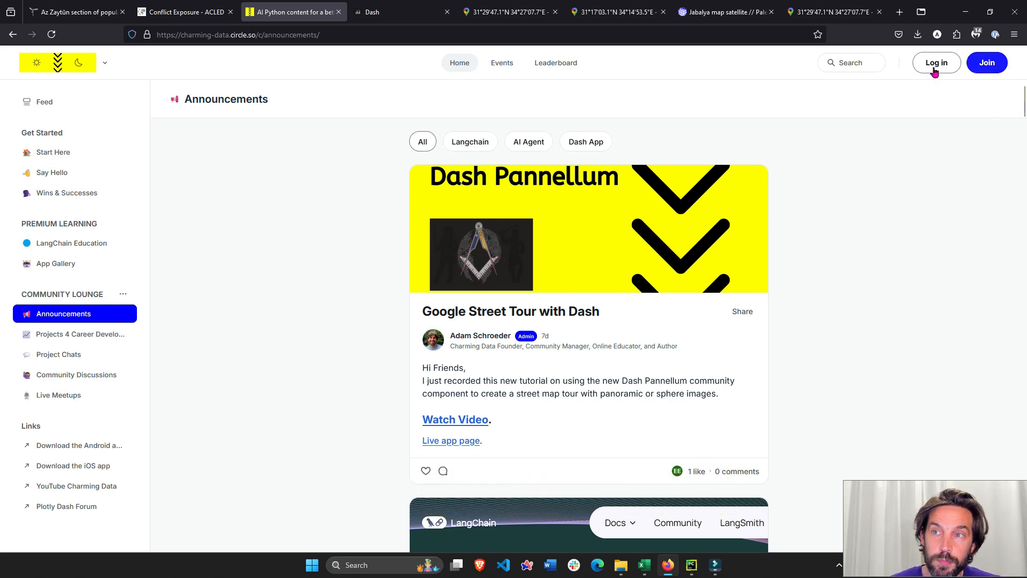
pyautogui.moveTo(329, 300)
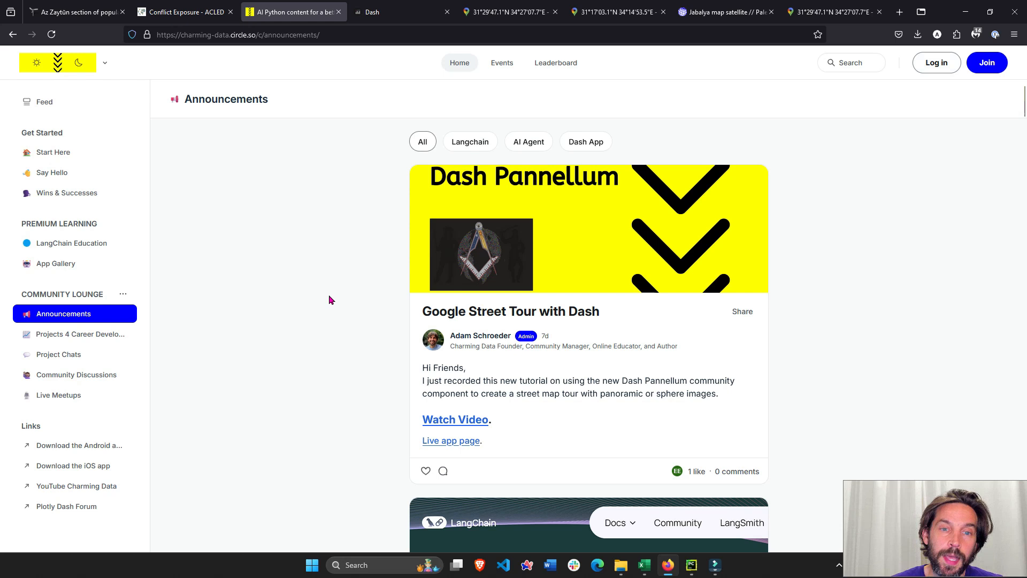
pyautogui.moveTo(341, 288)
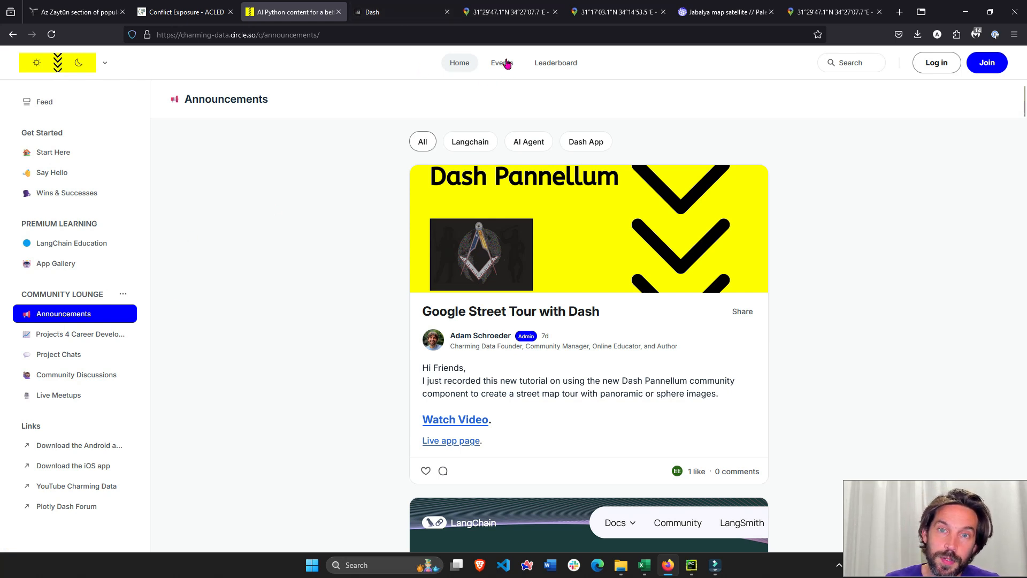
pyautogui.click(500, 62)
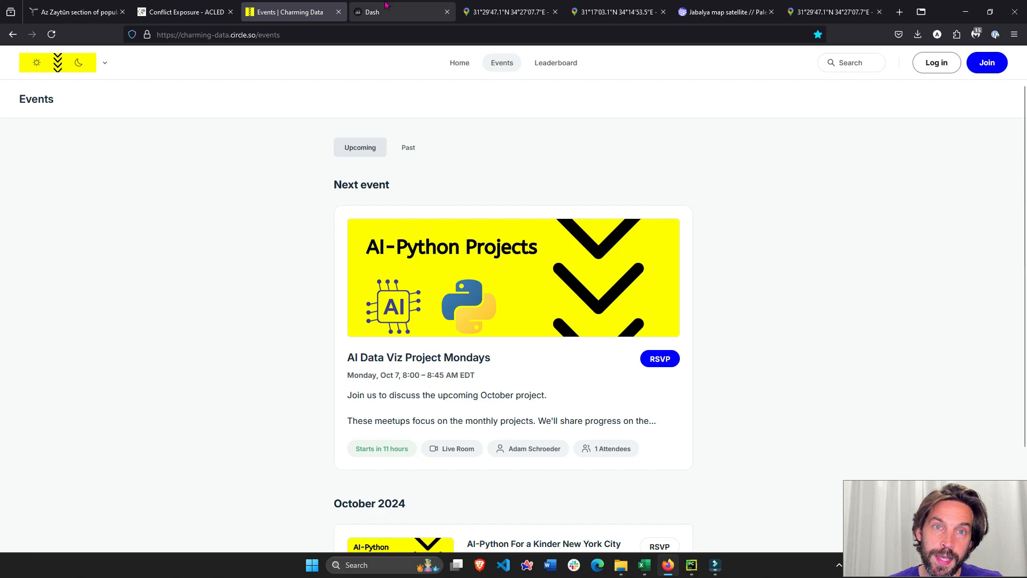
pyautogui.click(402, 12)
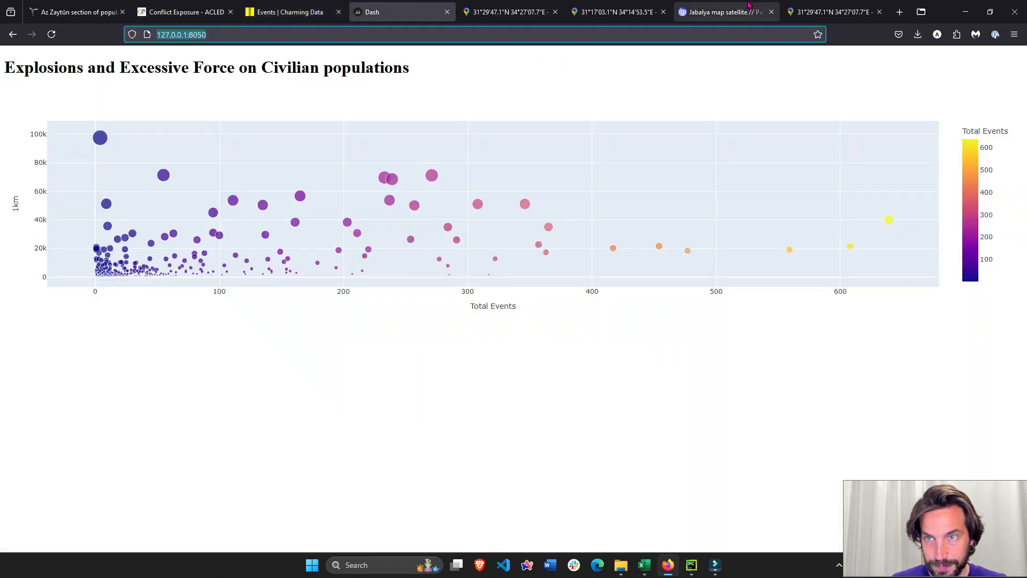
pyautogui.click(506, 12)
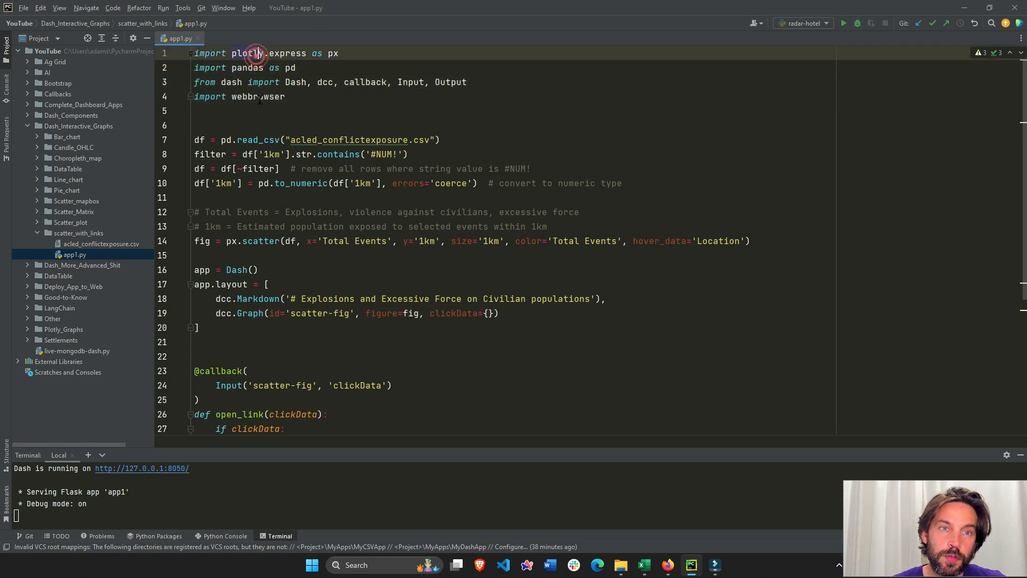
pyautogui.scroll(-3)
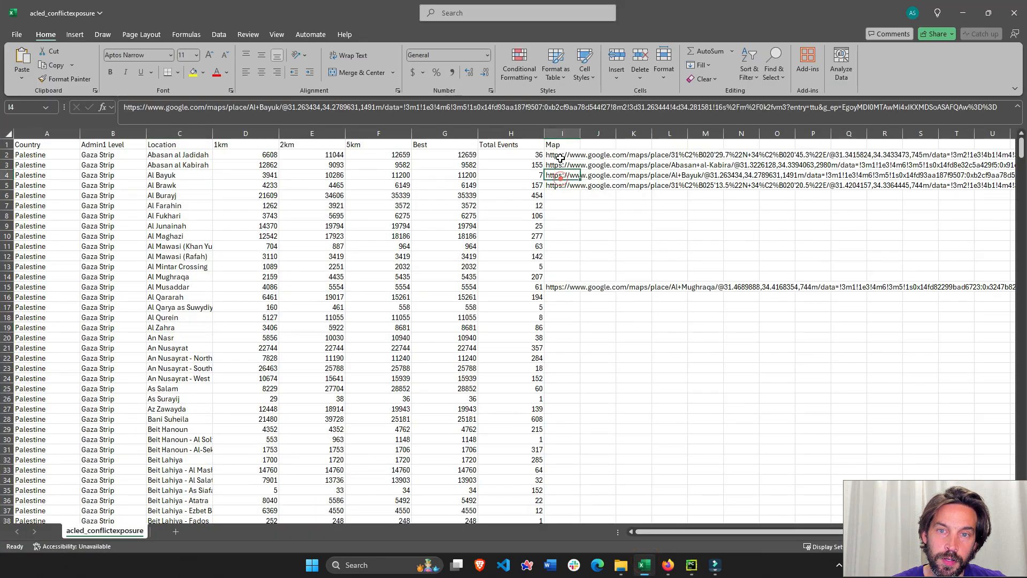
pyautogui.click(562, 185)
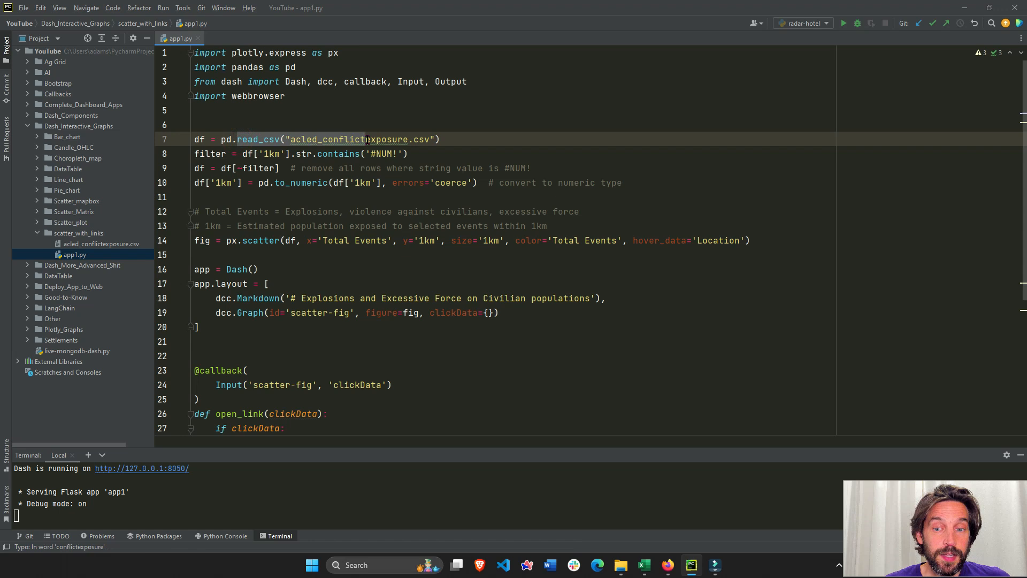
# Step: Open the acled_conflictexposure data file from the scatter_with_links project folder
pyautogui.click(619, 565)
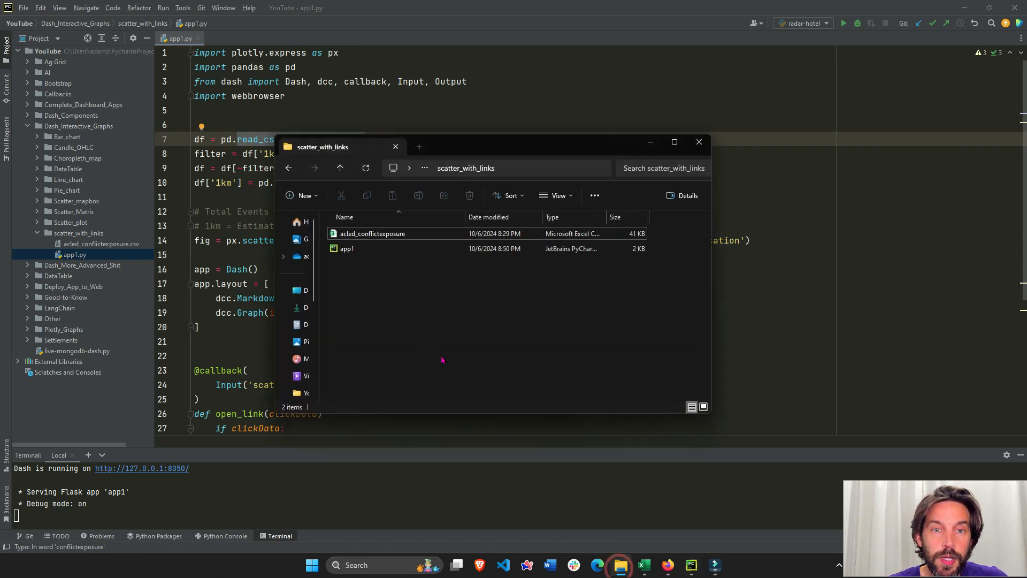
pyautogui.click(346, 249)
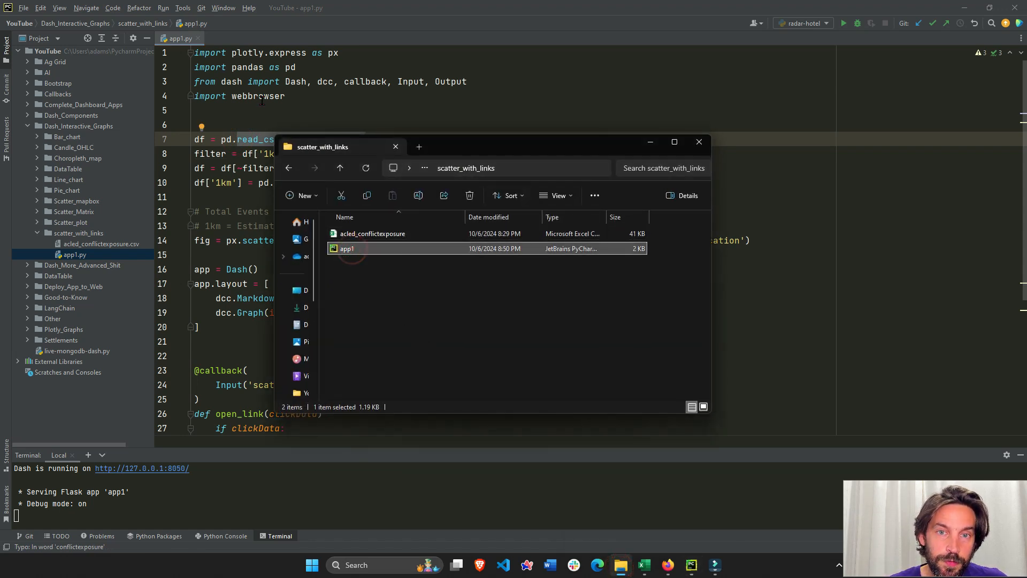
pyautogui.click(372, 233)
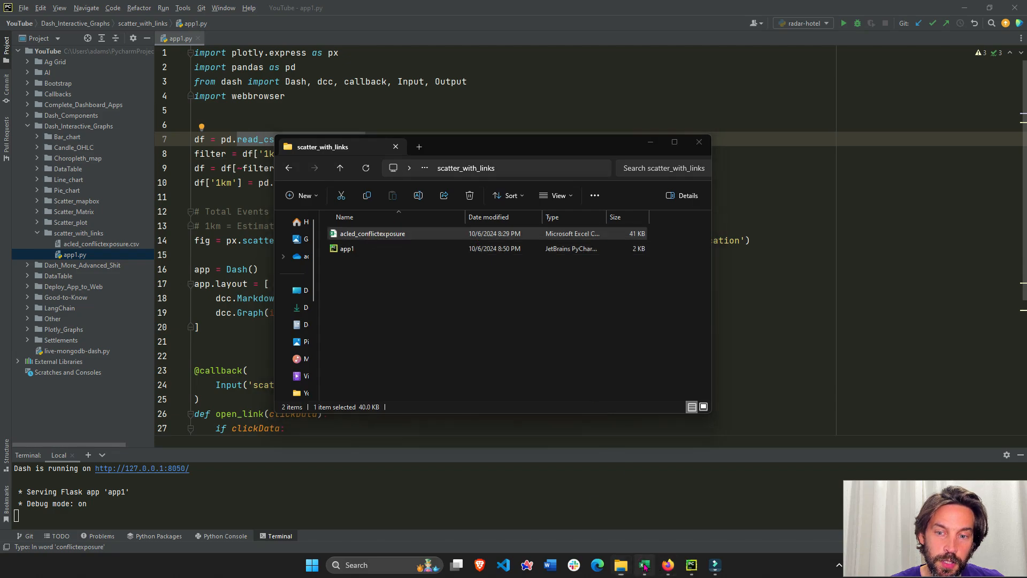
pyautogui.doubleClick(372, 233)
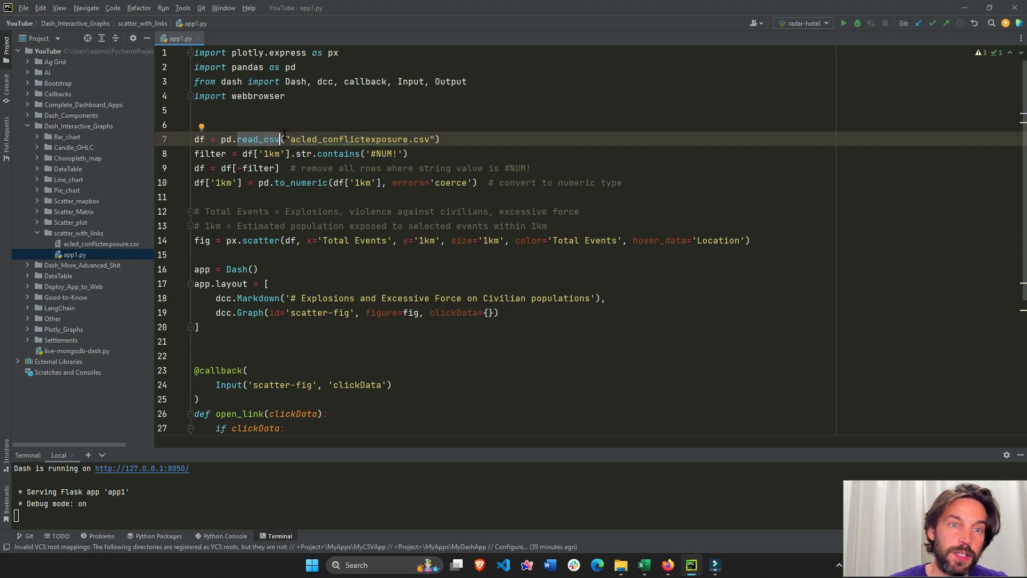
pyautogui.moveTo(597, 410)
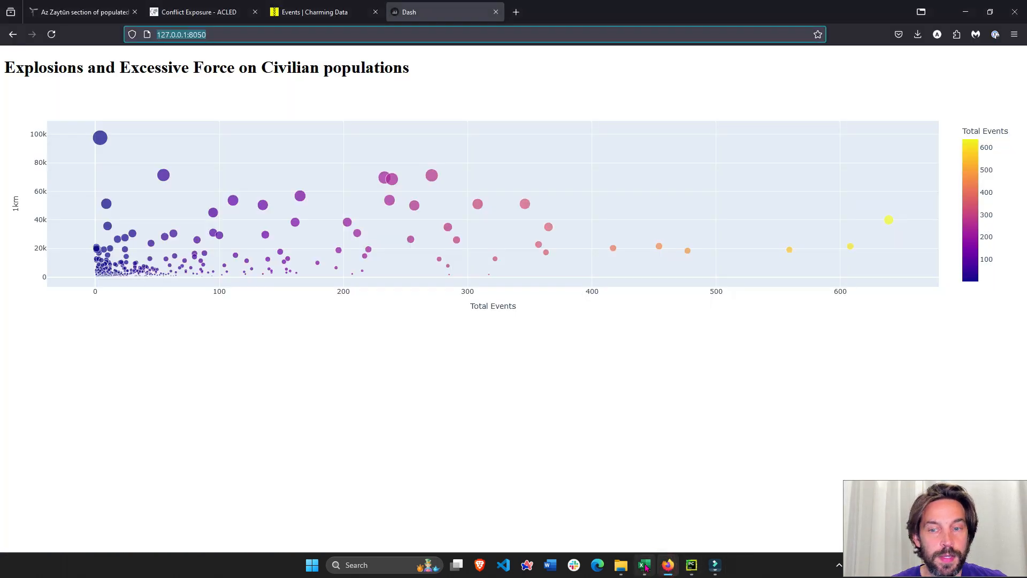
# Step: Scroll the conflict exposure spreadsheet down to the #NUM! rows, such as Coast of An Nusayrat
pyautogui.click(644, 565)
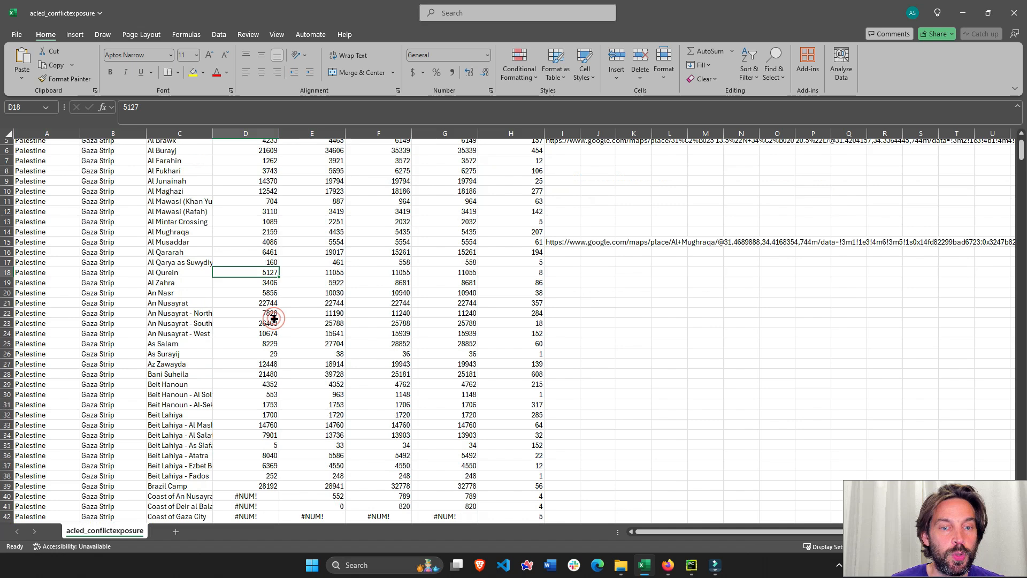
pyautogui.scroll(-3)
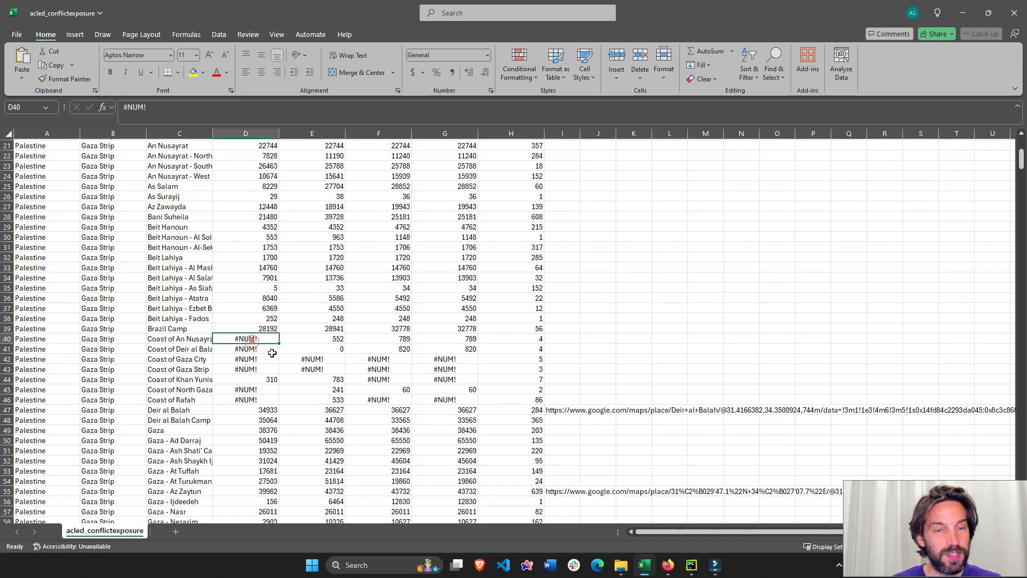
pyautogui.moveTo(263, 345)
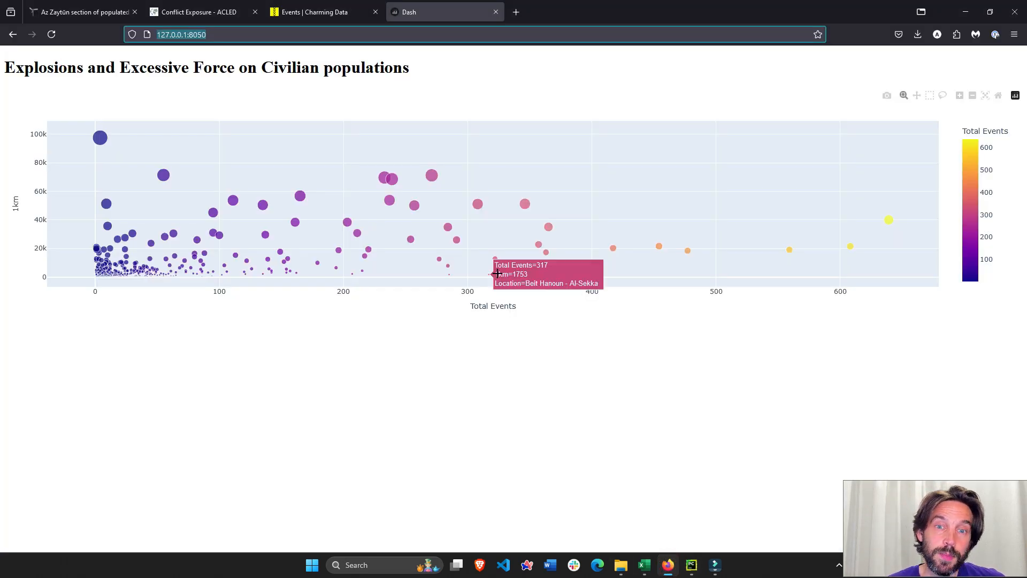
pyautogui.moveTo(691, 565)
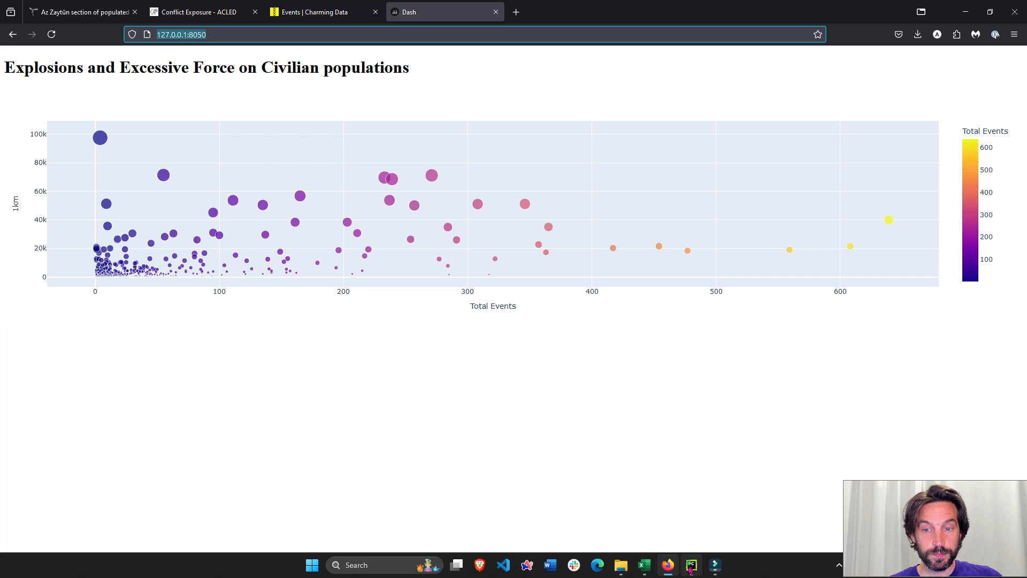
# Step: Select the Dash page title and switch to the ACLED Conflict Exposure Calculator tab
pyautogui.click(691, 565)
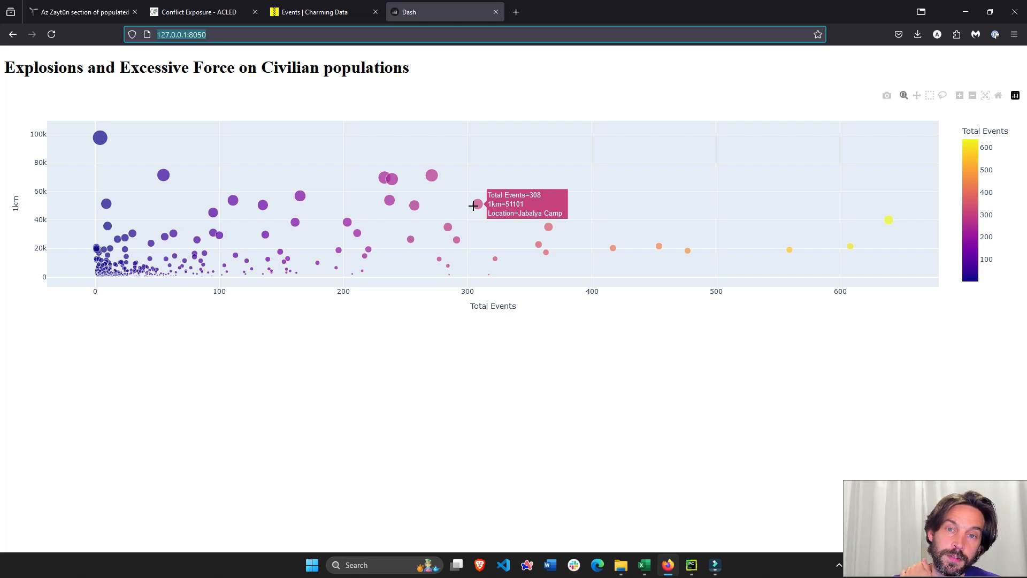
pyautogui.tripleClick(206, 66)
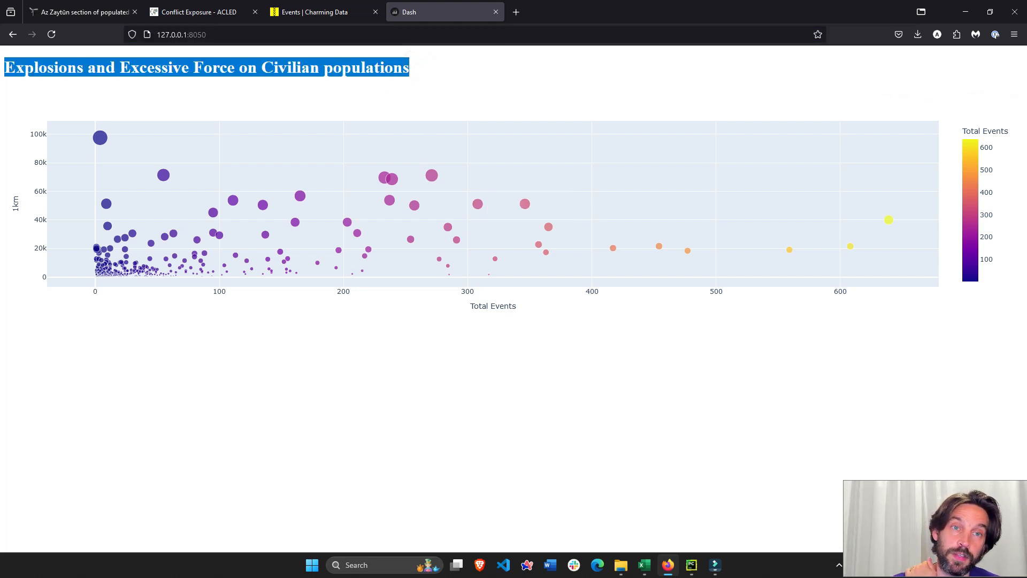
pyautogui.click(204, 12)
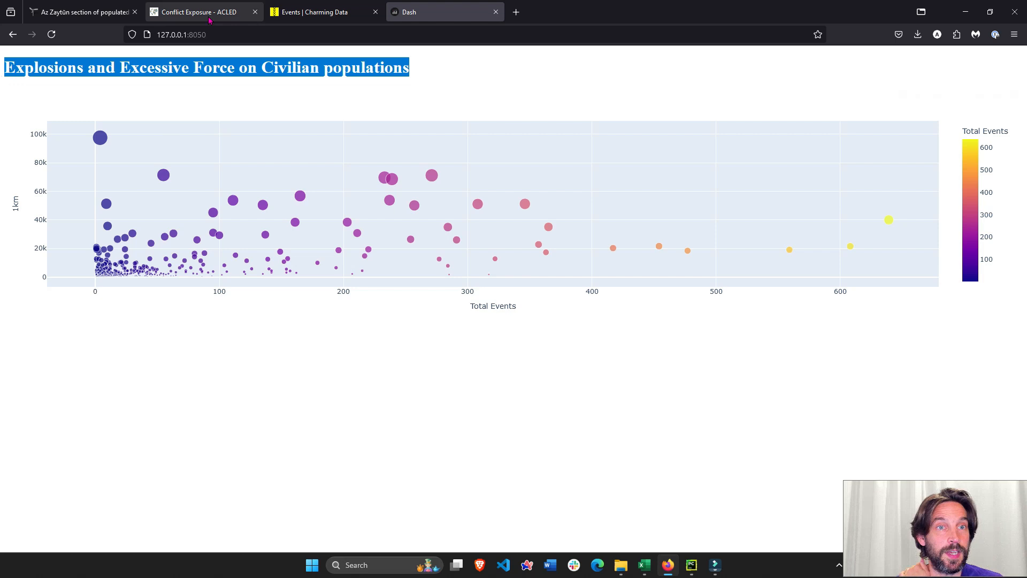
pyautogui.click(203, 12)
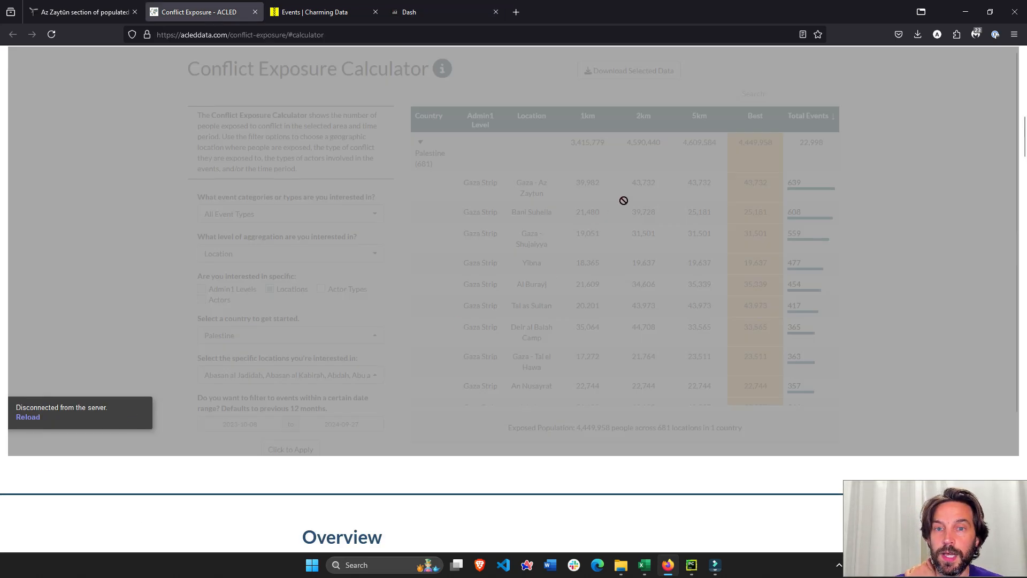
pyautogui.moveTo(231, 77)
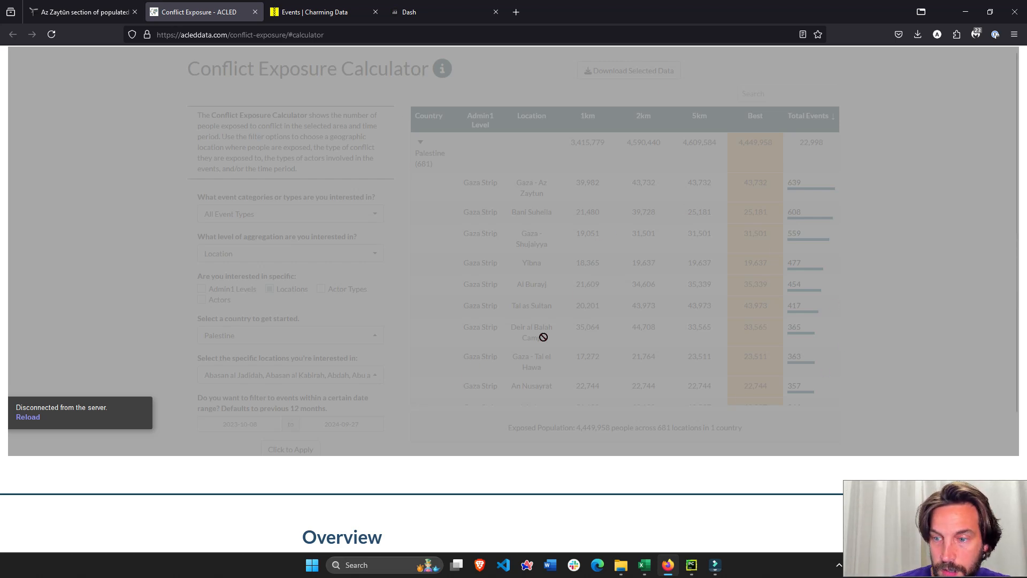
pyautogui.moveTo(238, 133)
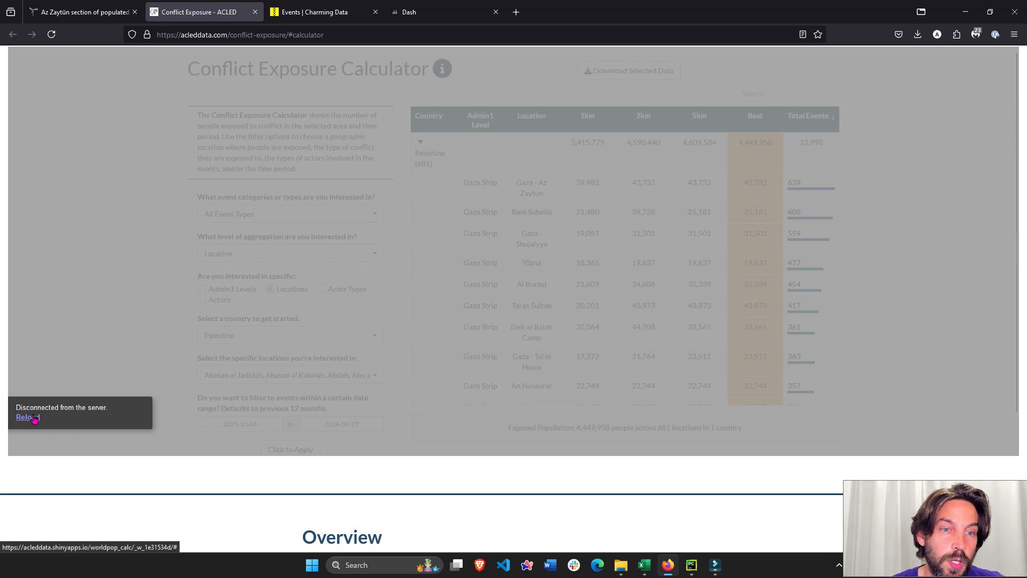
# Step: Reload the disconnected calculator page and switch to the Az Zaytūn geoview tab
pyautogui.click(239, 35)
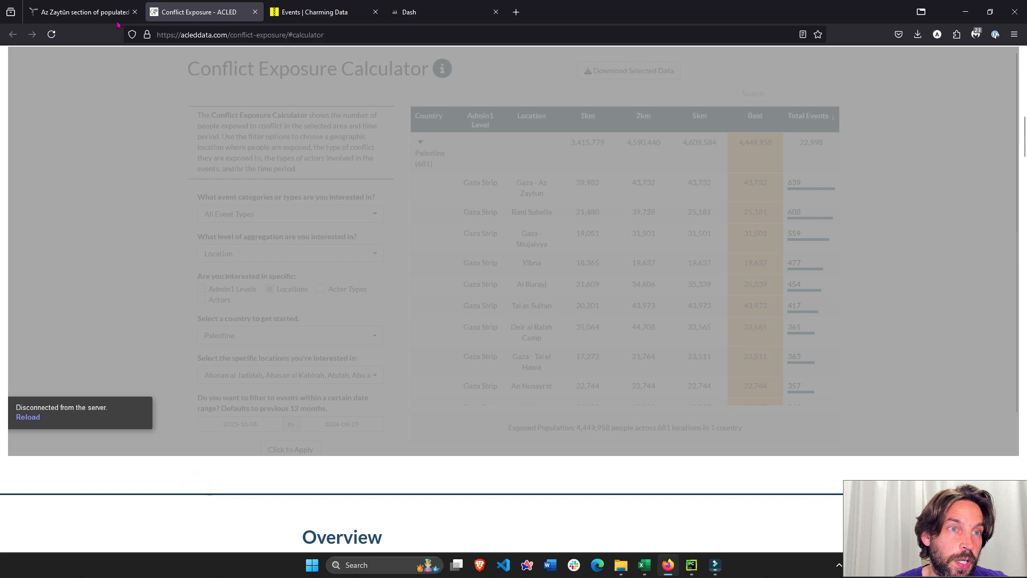
pyautogui.moveTo(86, 20)
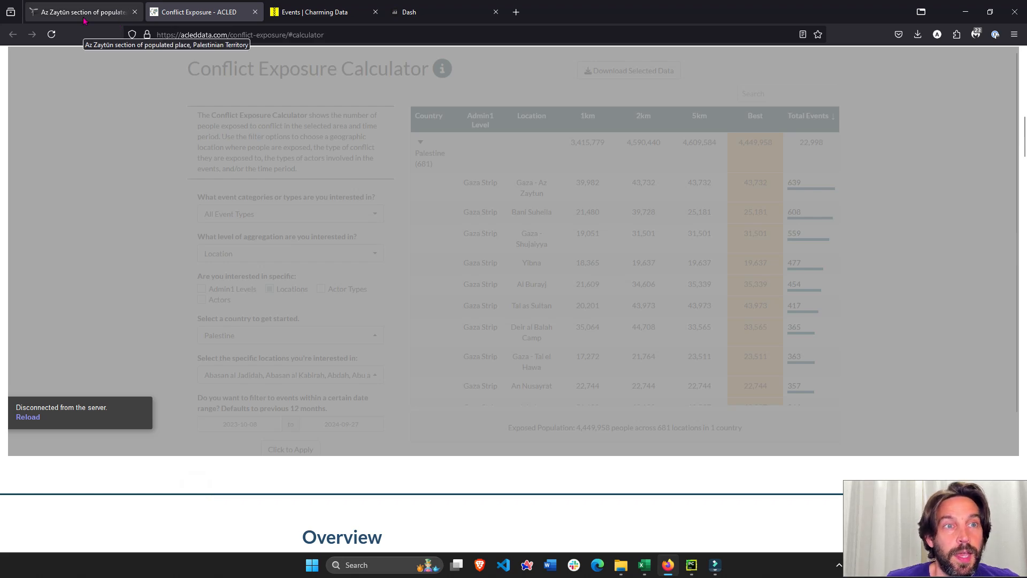
pyautogui.click(82, 11)
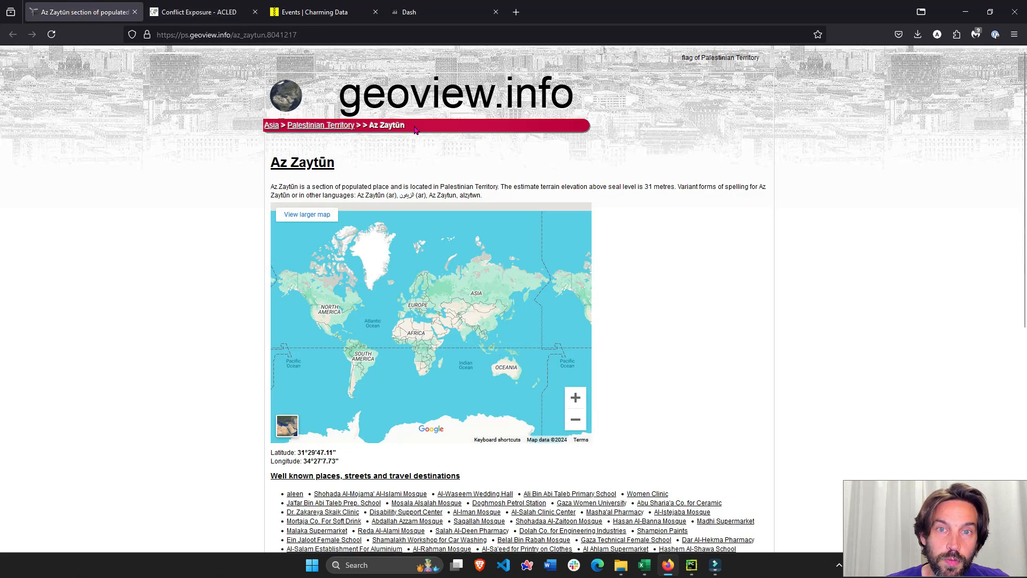
pyautogui.moveTo(389, 102)
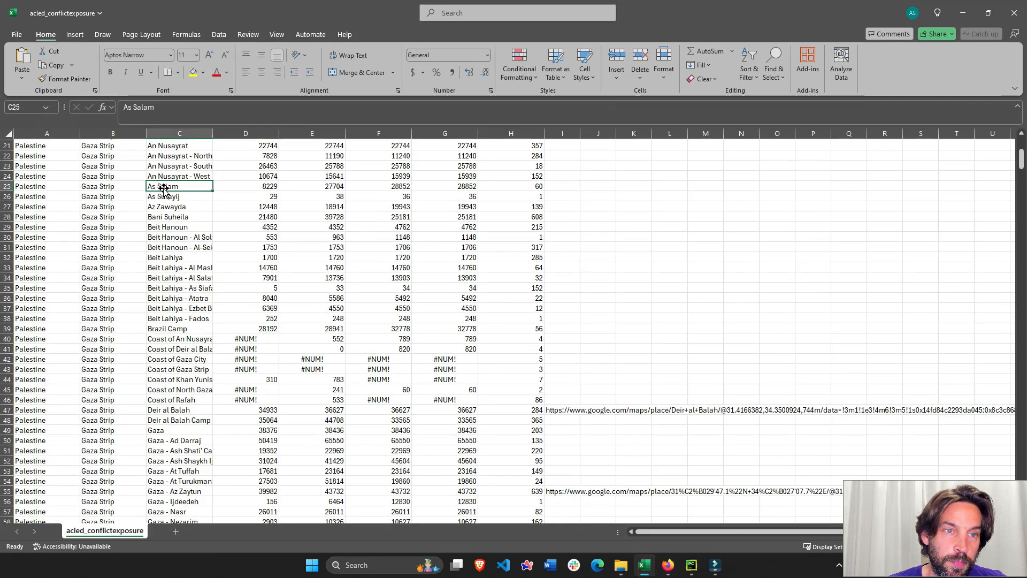
# Step: Select the whole Location column C in Excel, then return to app1.py in PyCharm
pyautogui.click(180, 132)
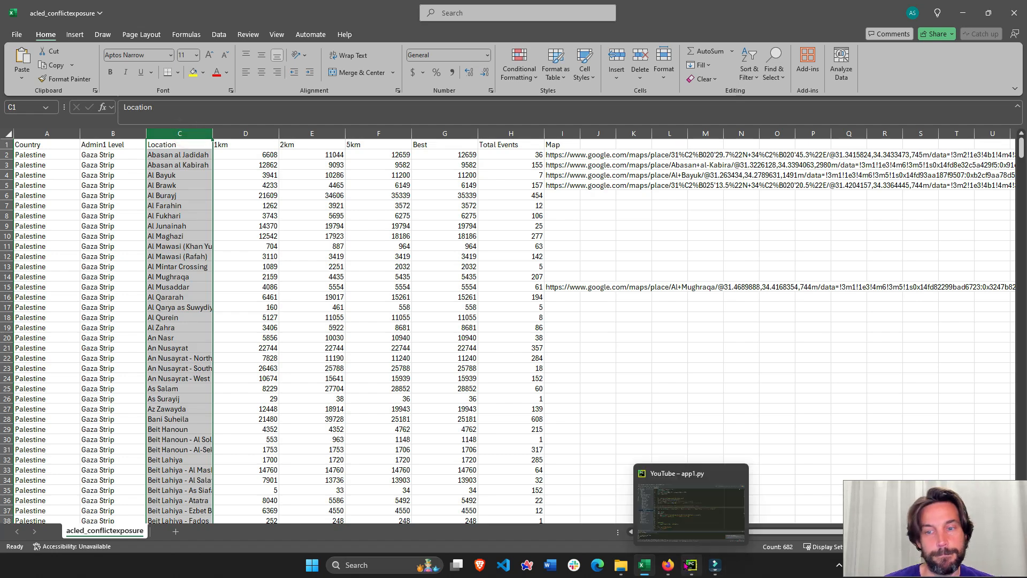
pyautogui.click(690, 497)
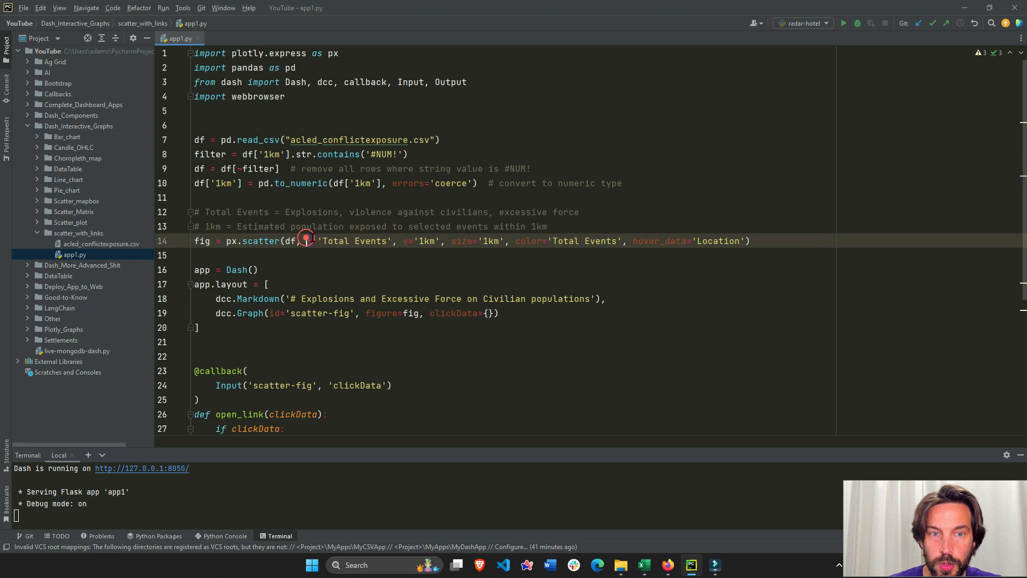
# Step: Highlight the scatter's x='Total Events', y='1km' arguments, then show the Dash chart tab
pyautogui.moveTo(313, 241); pyautogui.dragTo(444, 241)
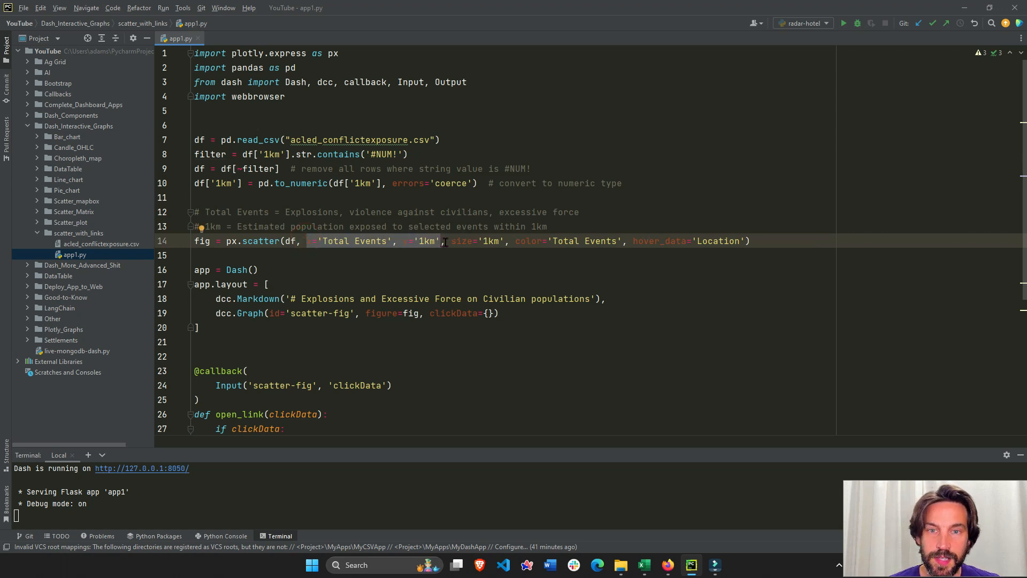
pyautogui.moveTo(490, 240)
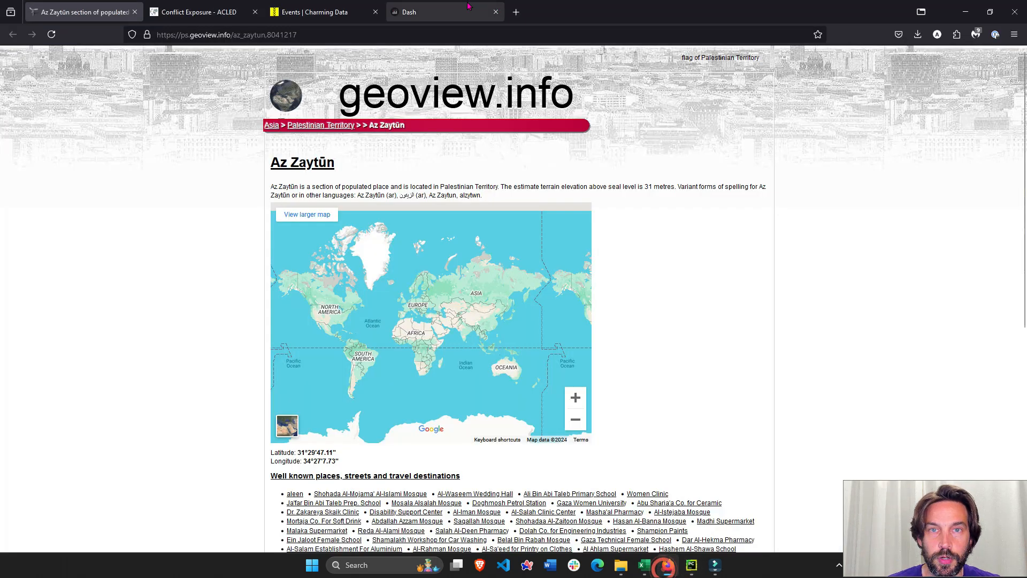
pyautogui.click(445, 12)
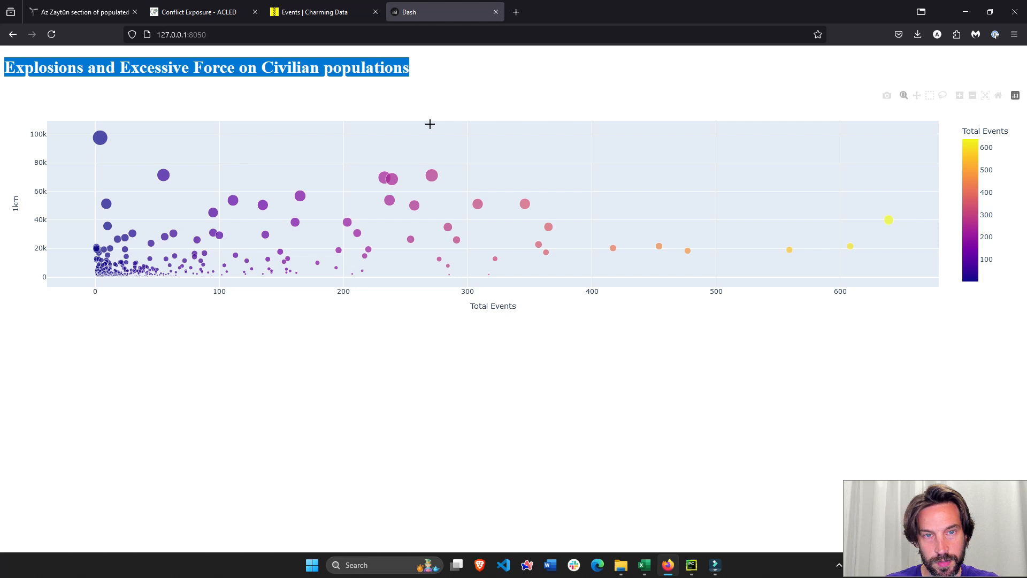
pyautogui.moveTo(391, 177)
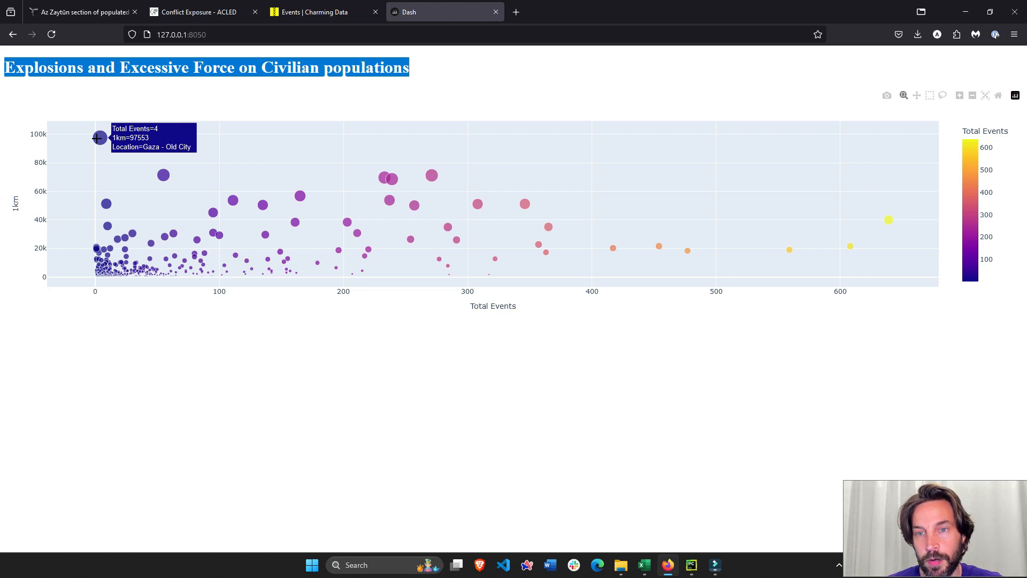
pyautogui.moveTo(972, 145)
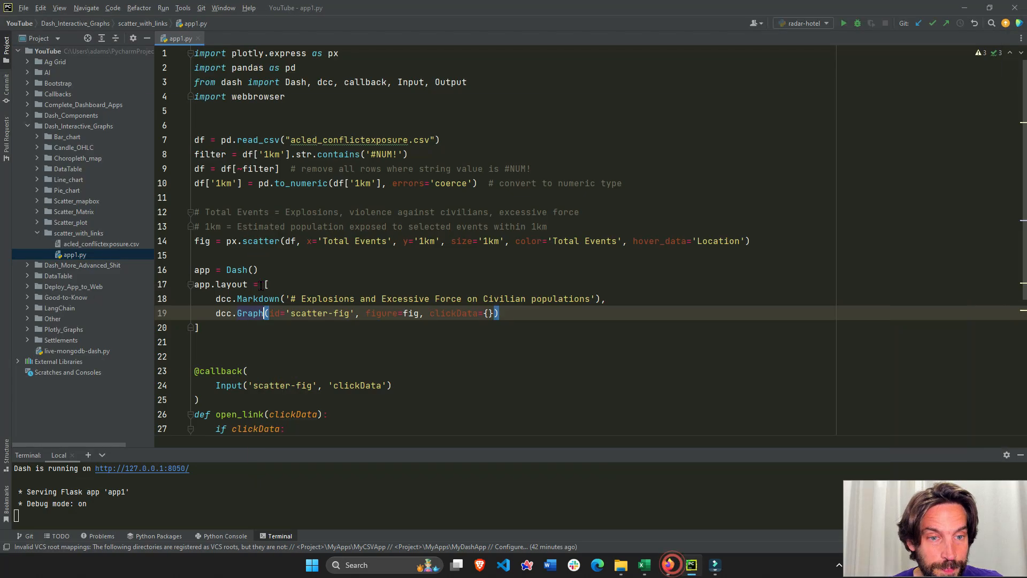
pyautogui.scroll(-3)
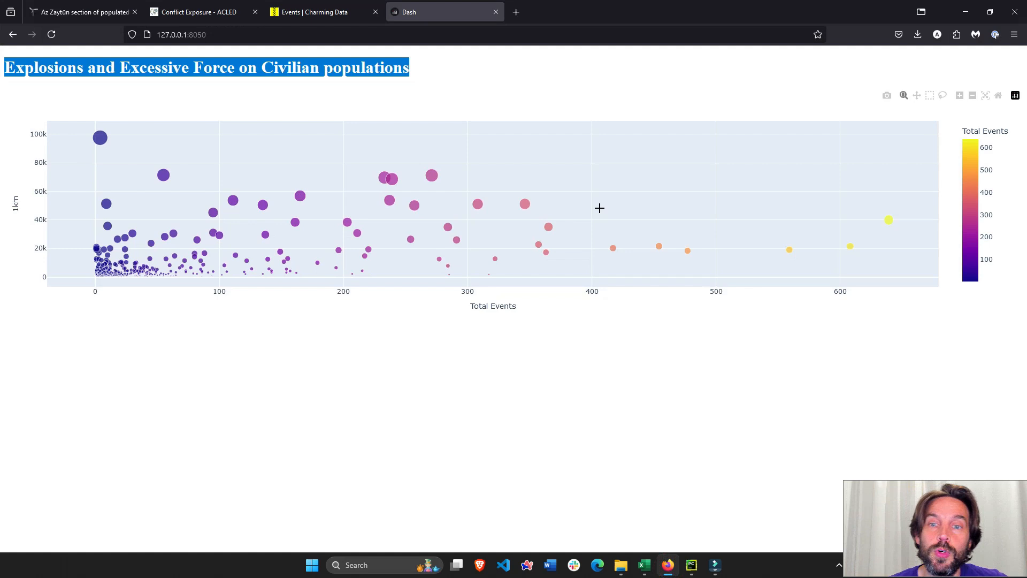
pyautogui.moveTo(549, 226)
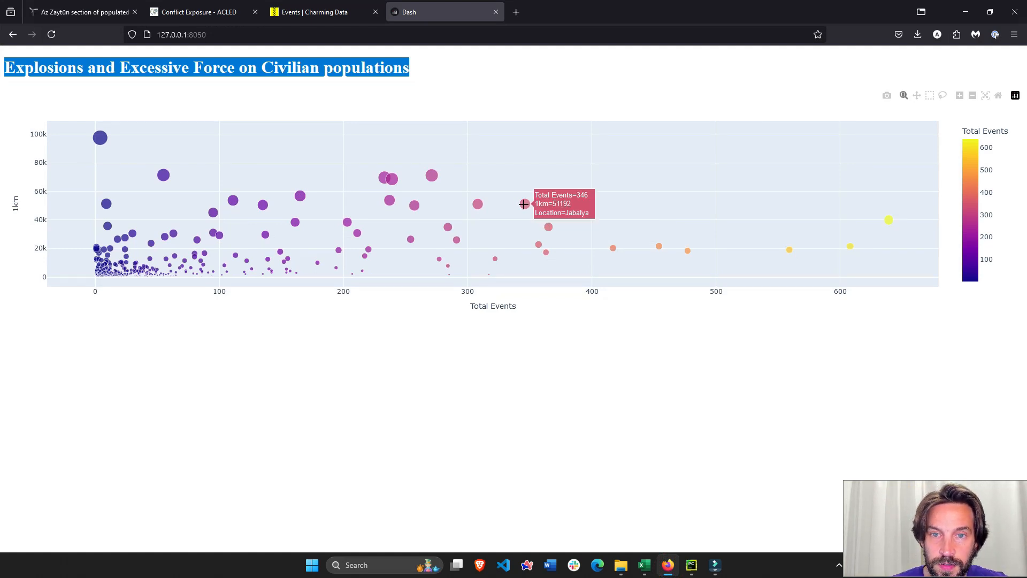
pyautogui.moveTo(340, 268)
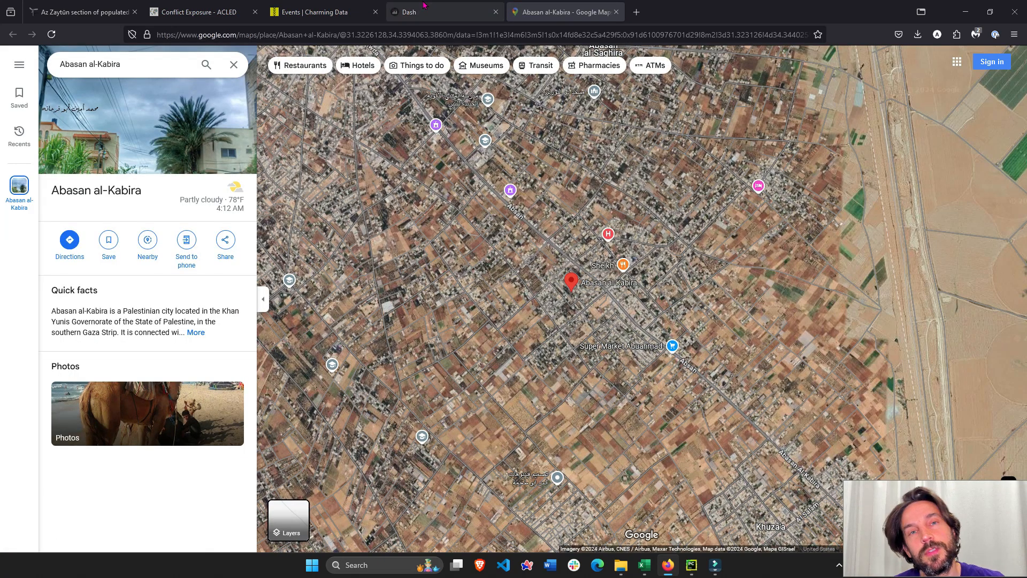
# Step: Return to the Dash app tab after a marker opened Abasan al-Kabira in Google Maps
pyautogui.click(445, 12)
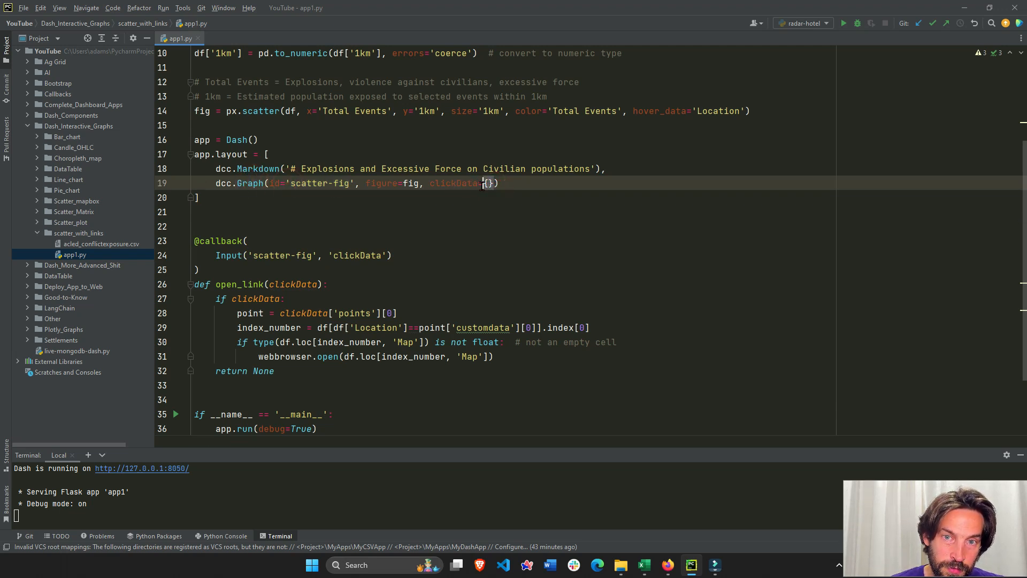
# Step: Place the cursor in the open_link callback at its clickData check
pyautogui.click(298, 284)
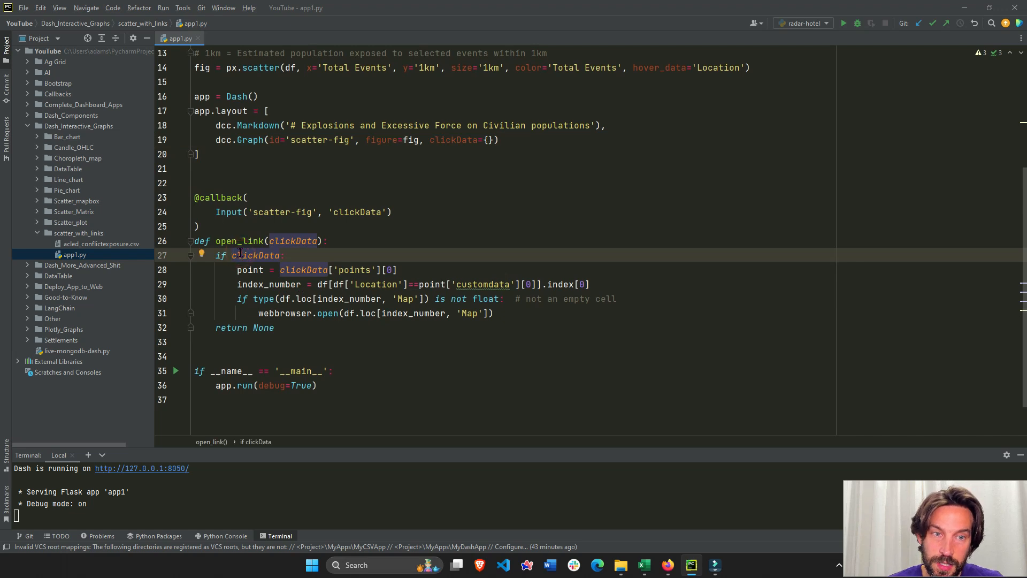
pyautogui.moveTo(426, 284)
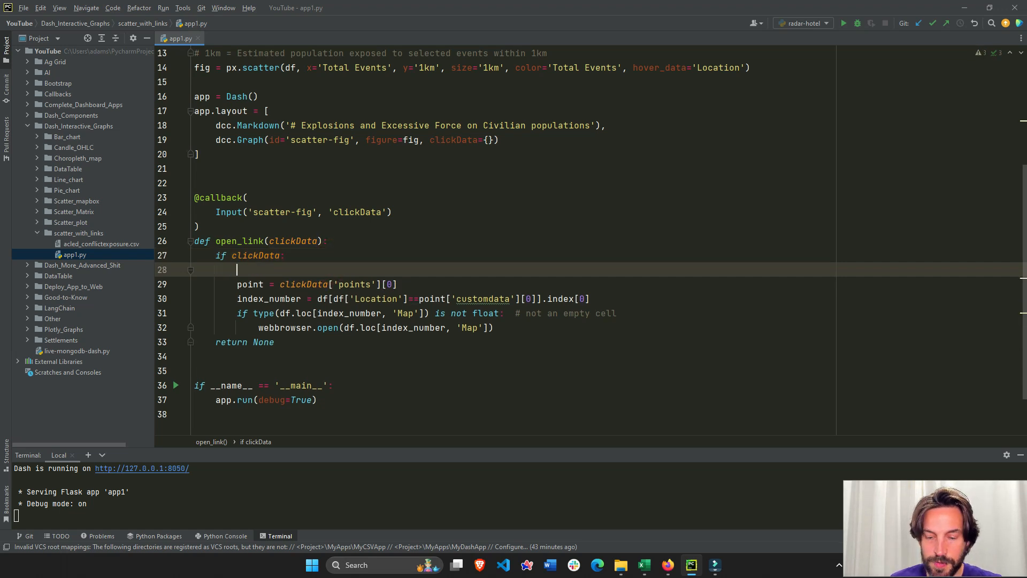
# Step: Add print(clickData) to the callback, completing clickData from the suggestion
pyautogui.write('print(cli')
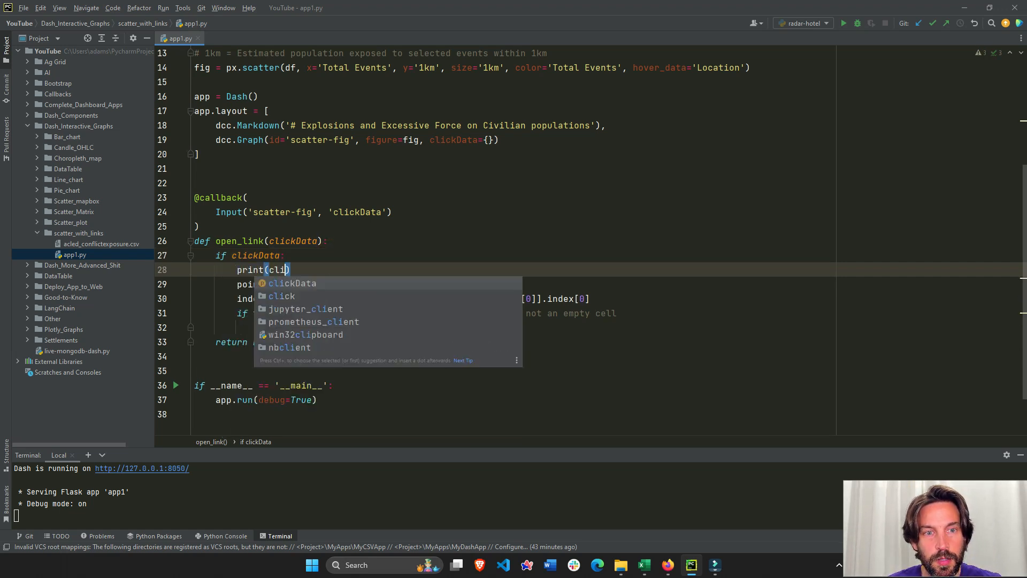
pyautogui.press('Tab')
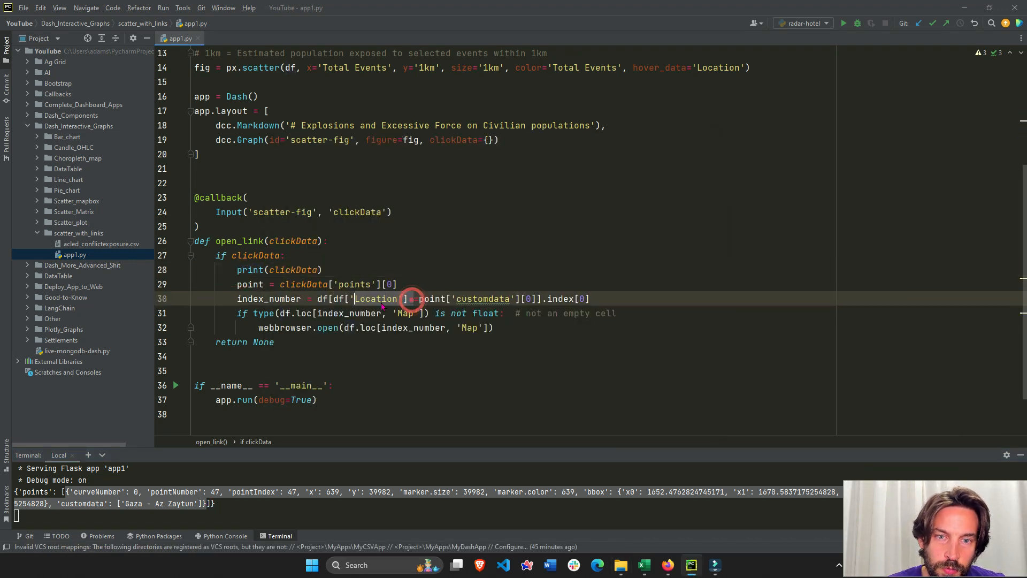
pyautogui.moveTo(432, 298)
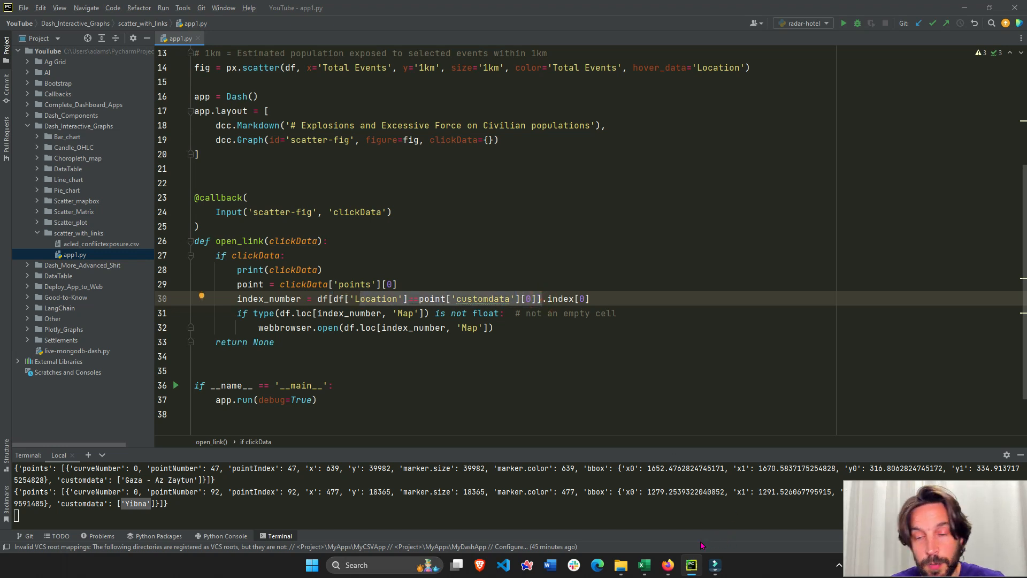
pyautogui.moveTo(431, 302)
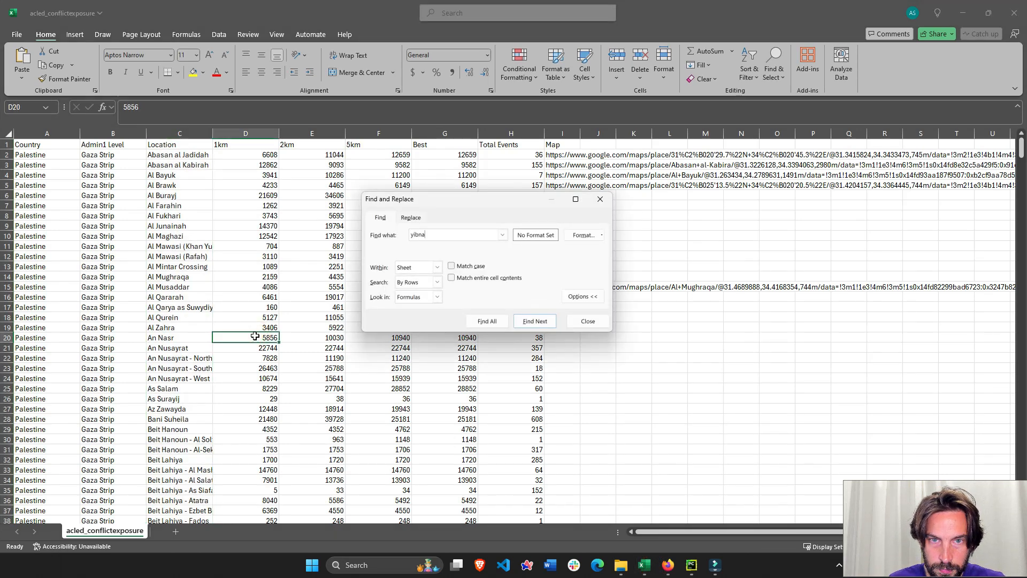
# Step: Find the Yibna entry in the Excel conflict exposure sheet
pyautogui.click(533, 320)
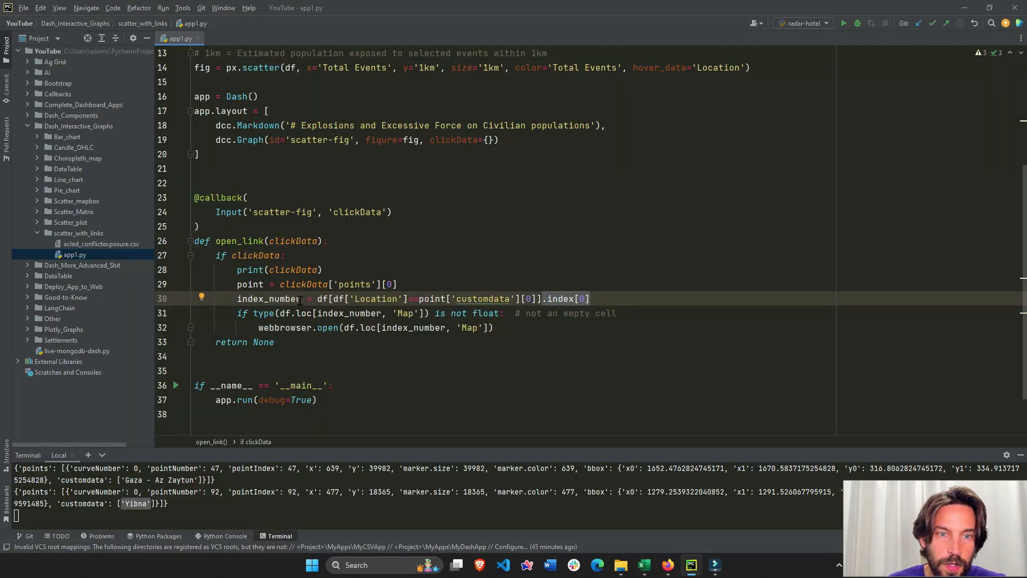
# Step: Highlight every use of index_number in the callback to follow the row lookup
pyautogui.click(268, 299)
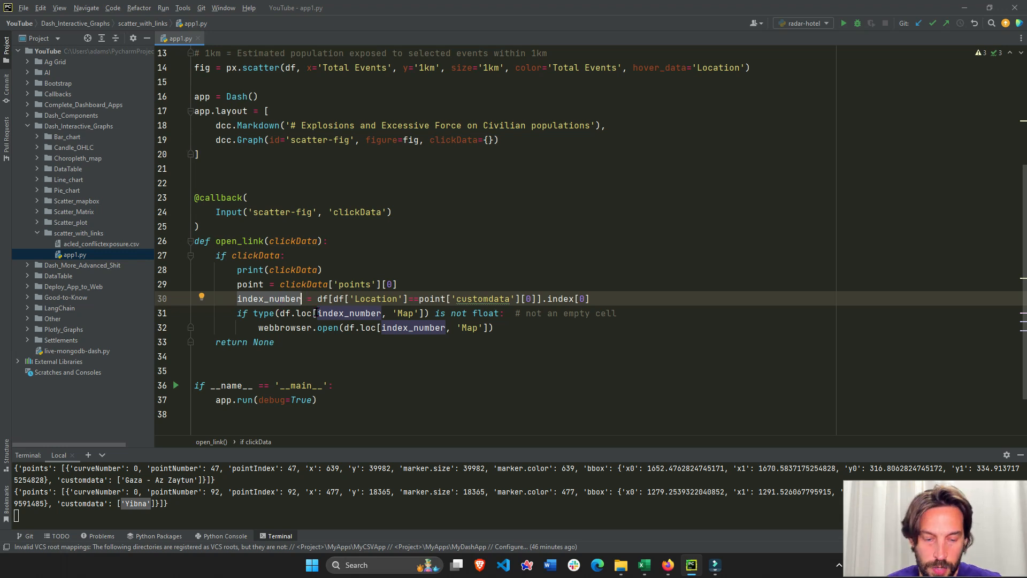
pyautogui.click(343, 314)
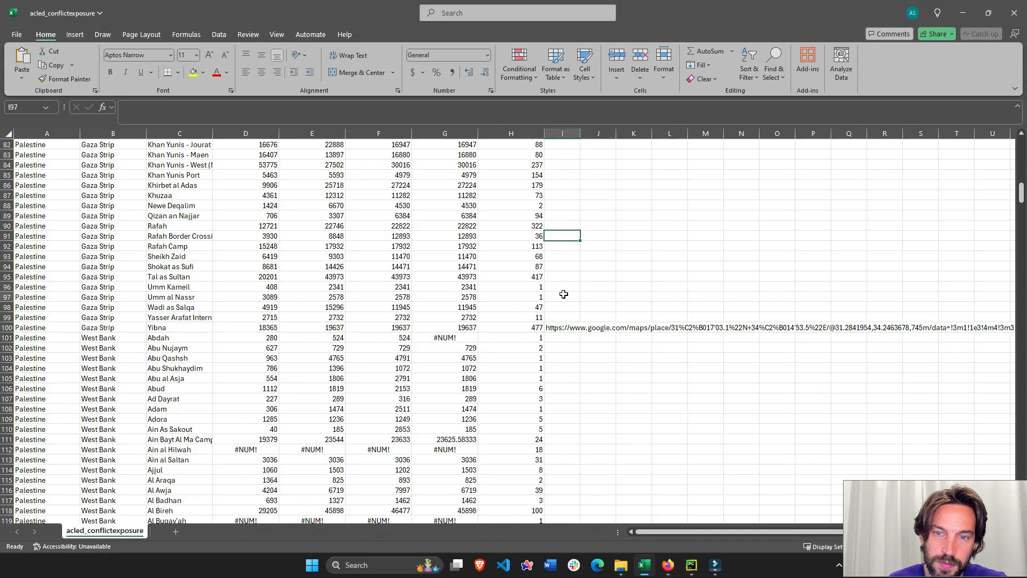
pyautogui.click(553, 328)
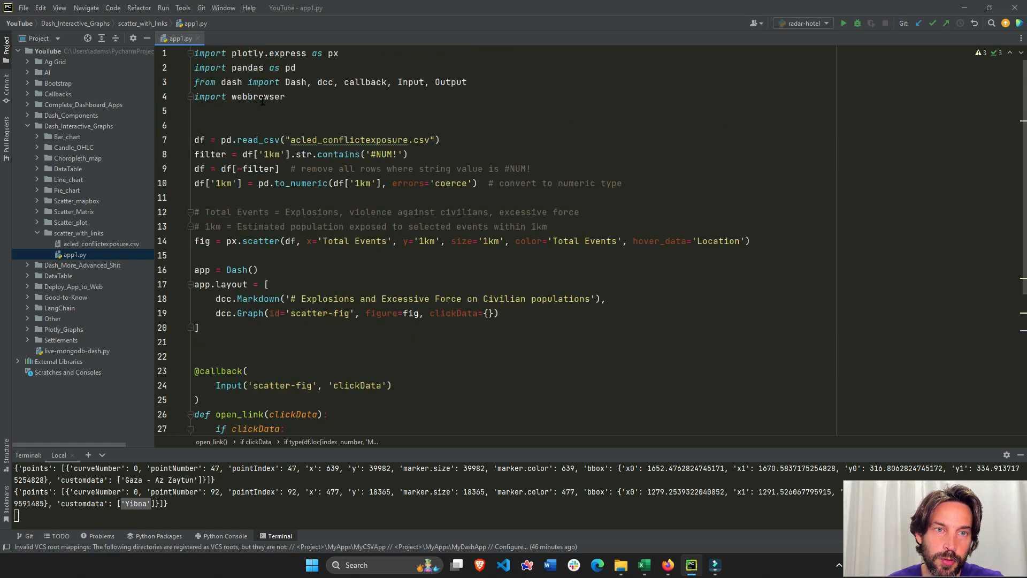
pyautogui.scroll(-3)
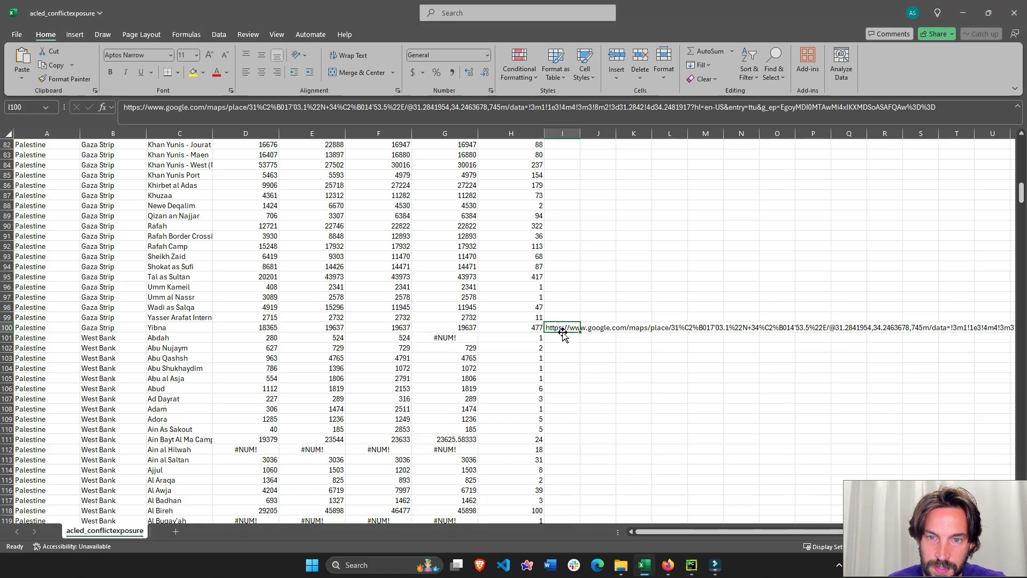
pyautogui.click(690, 564)
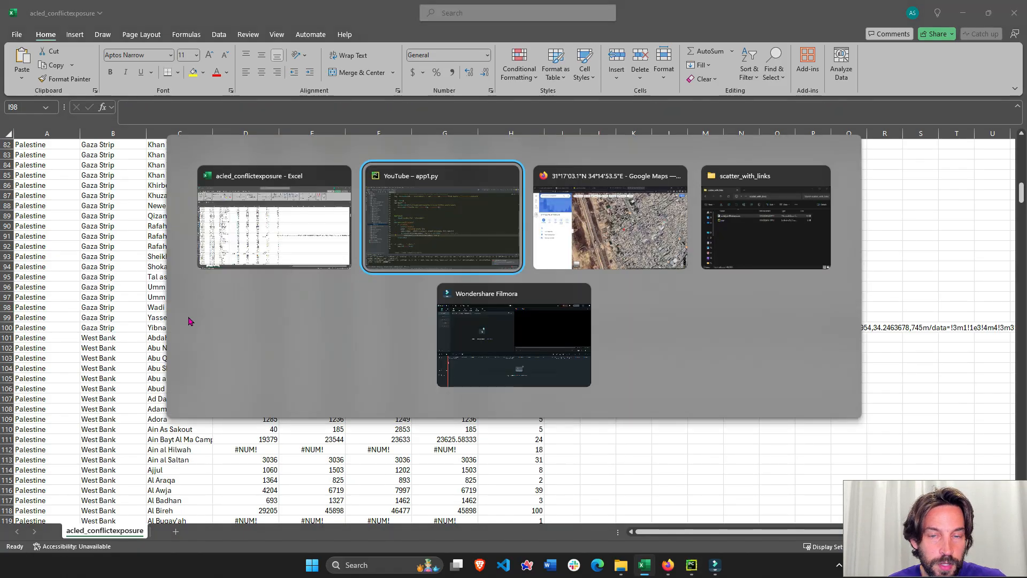
# Step: Bring the browser forward and go to the Dash app tab
pyautogui.click(609, 217)
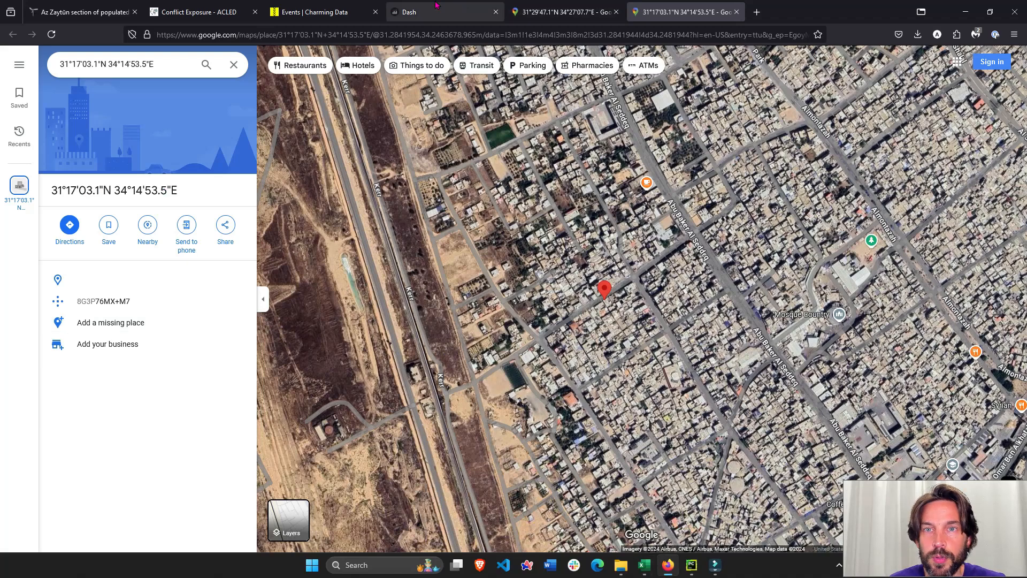
pyautogui.click(445, 12)
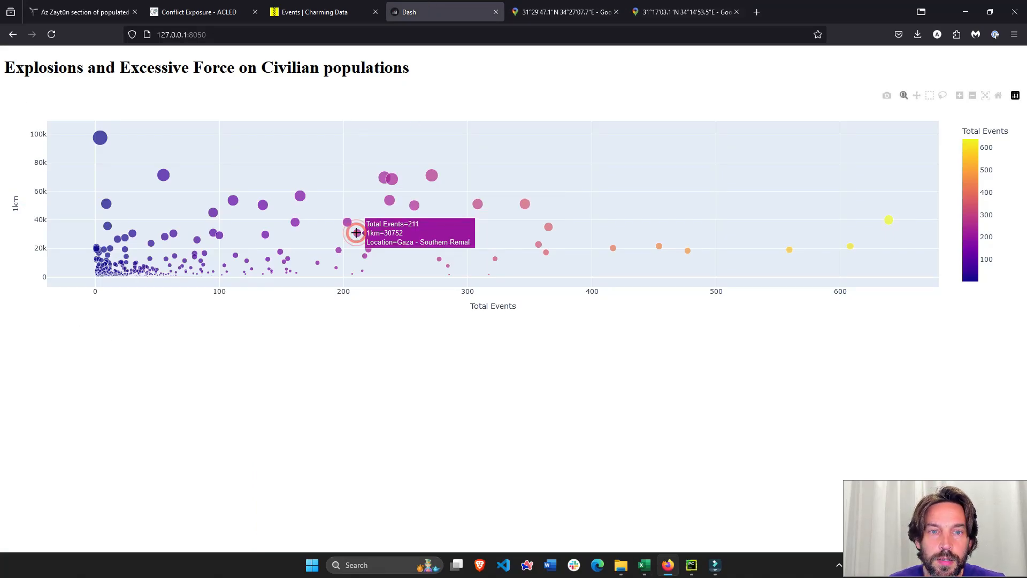
pyautogui.moveTo(284, 266)
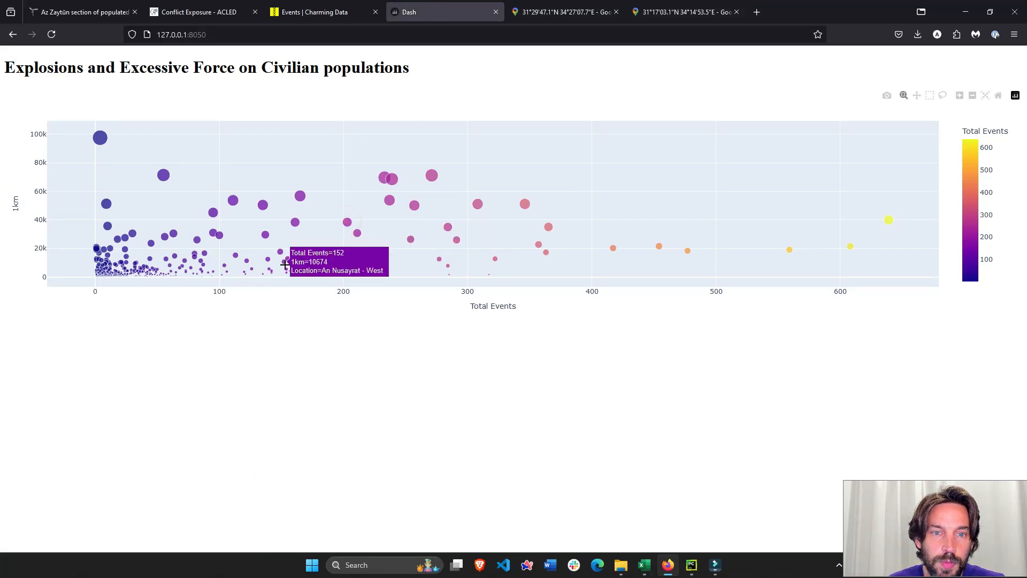
pyautogui.moveTo(99, 137)
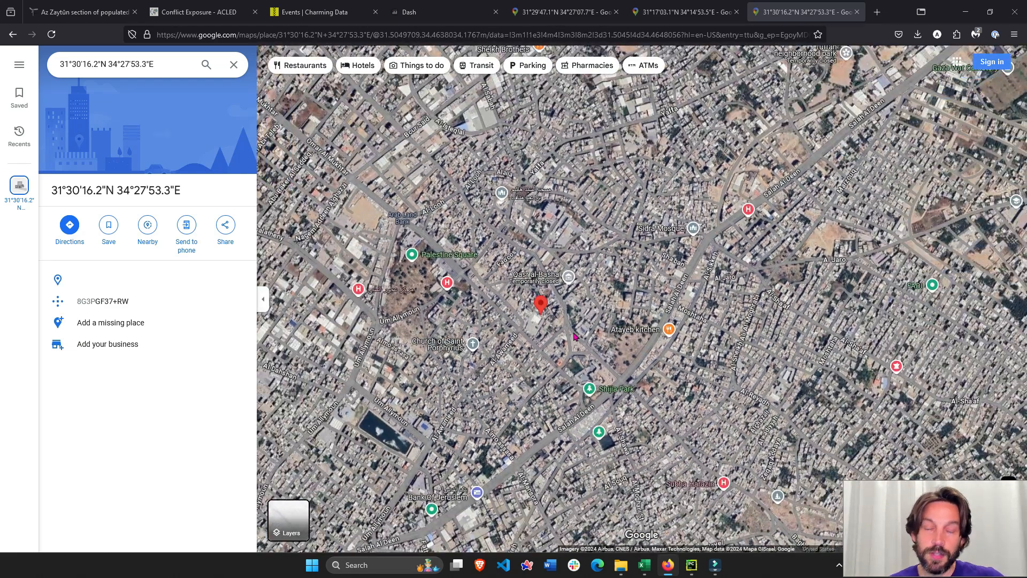
# Step: Zoom out around the 31°30'16.2"N 34°27'53.3"E pin, then switch to the Charming Data events tab
pyautogui.scroll(-3)
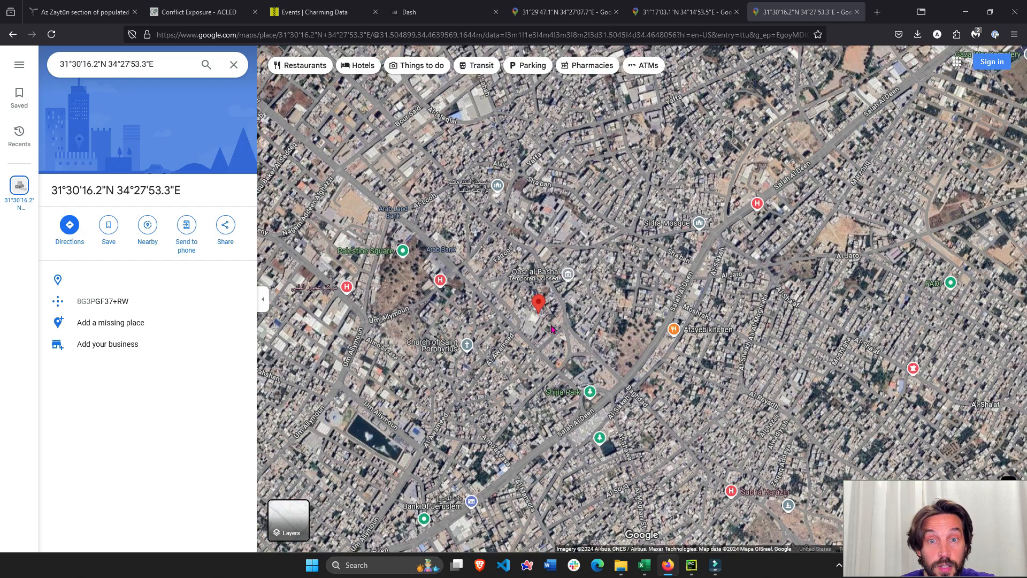
pyautogui.scroll(-3)
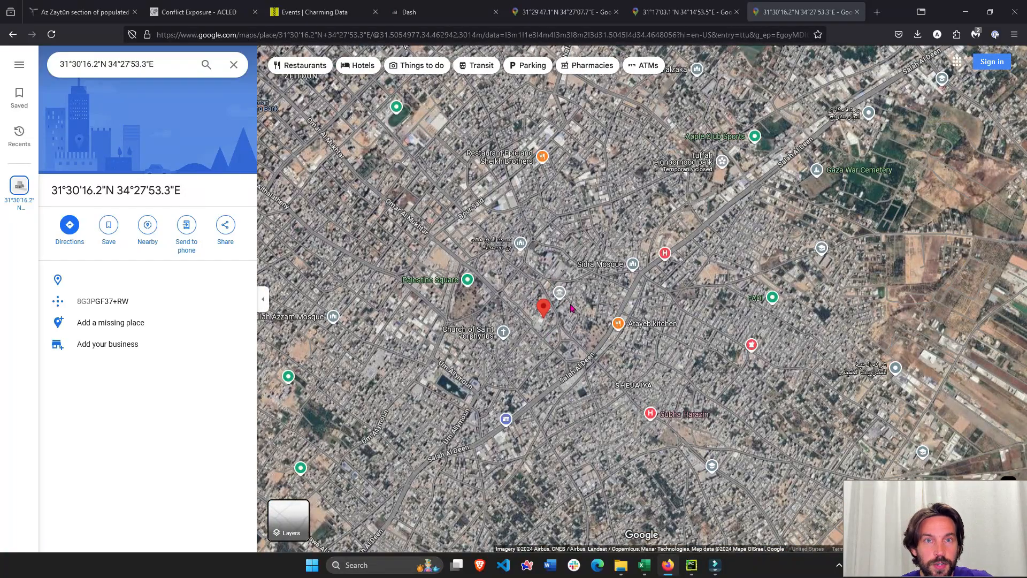
pyautogui.click(321, 12)
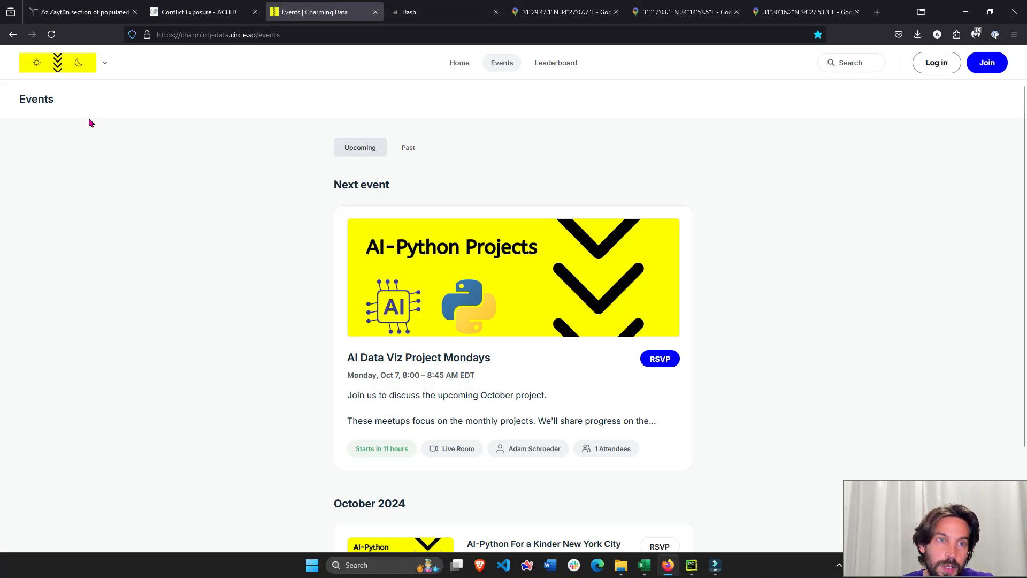